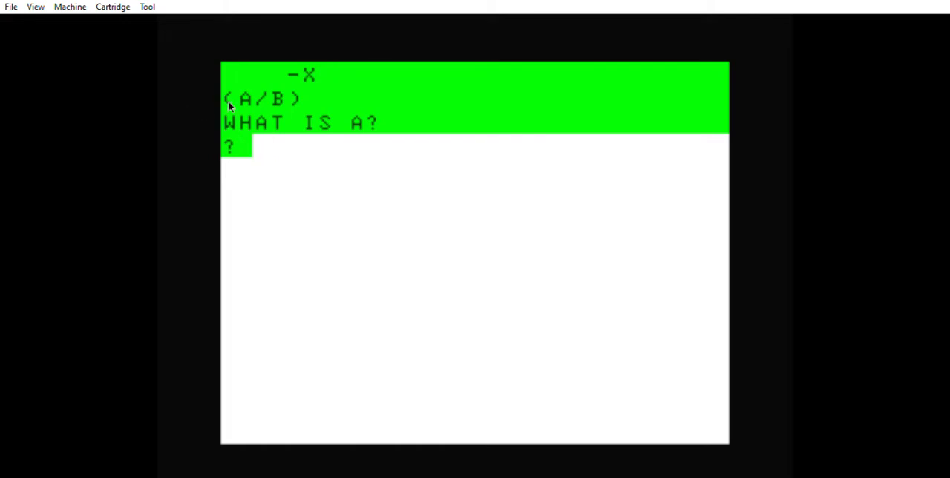
{"action": "mouse_move", "coordinate": [303, 74]}
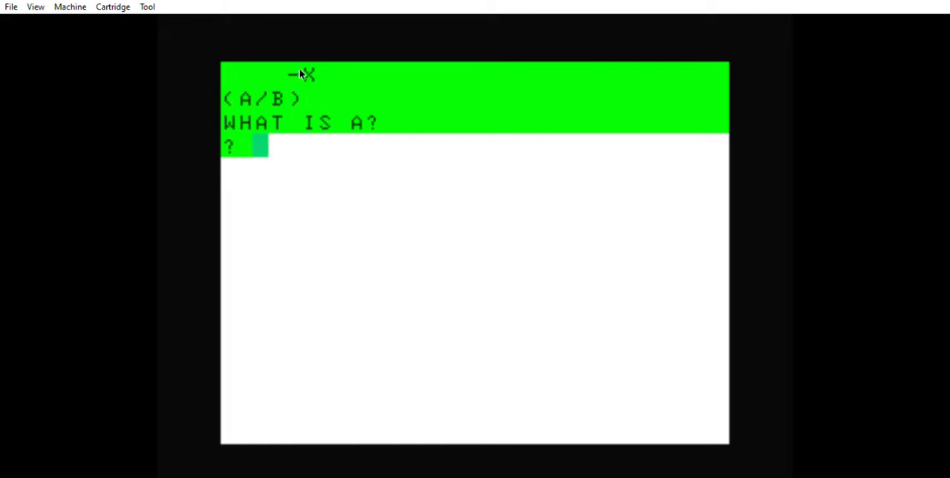
{"action": "mouse_move", "coordinate": [74, 136]}
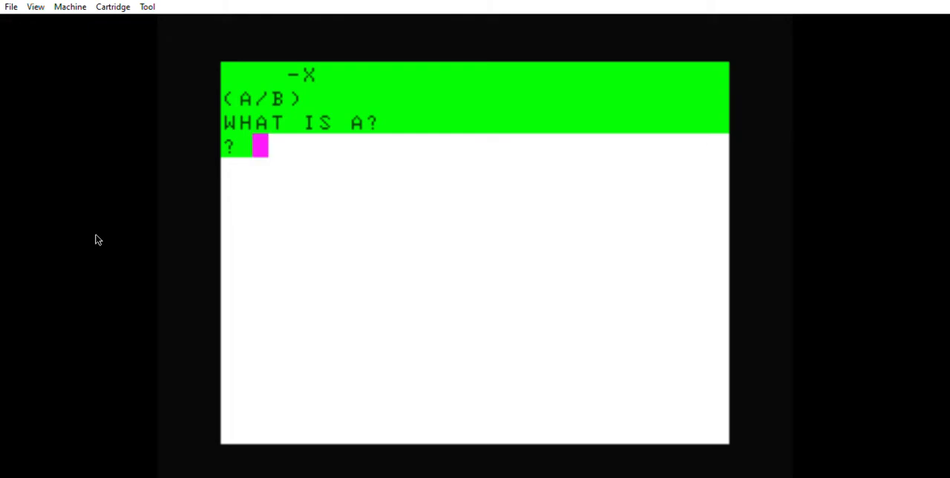
{"action": "mouse_move", "coordinate": [260, 102]}
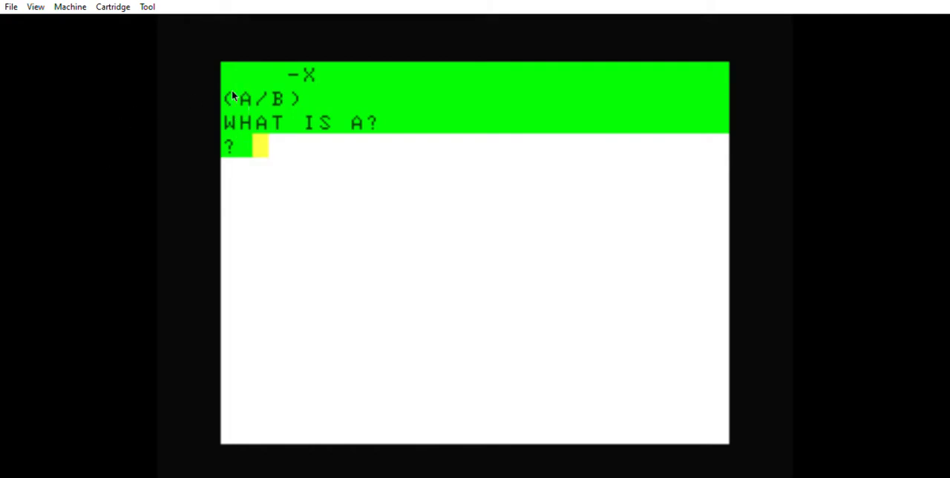
Step: Answer the program's prompts with A as 1, B as 2 and X as 2
{"action": "type", "text": "1"}
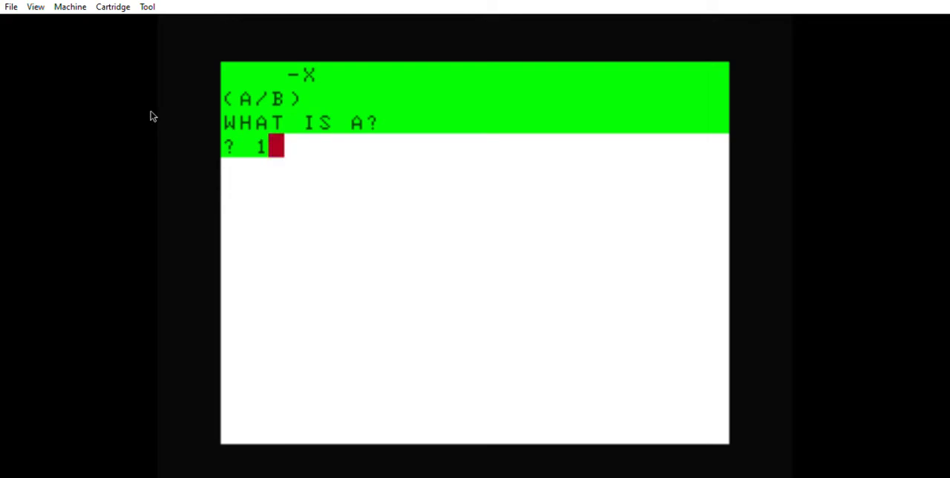
{"action": "key", "text": "Return"}
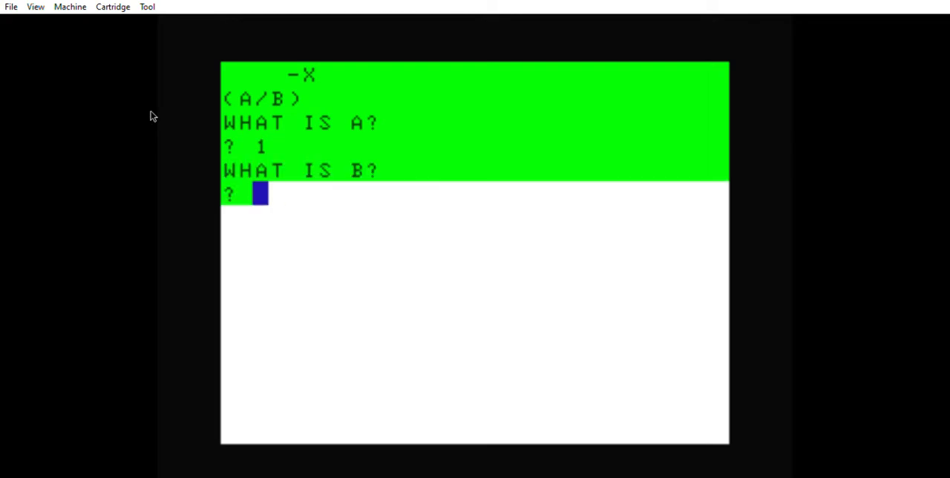
{"action": "type", "text": "2"}
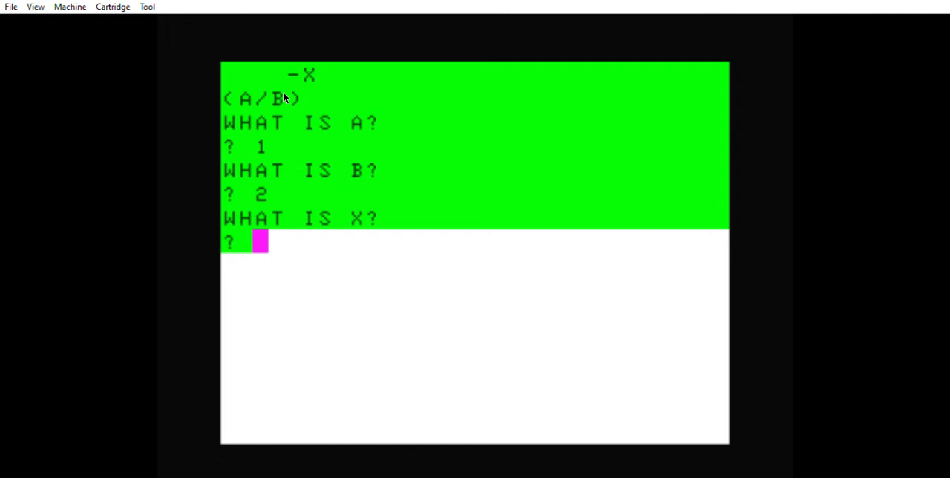
{"action": "mouse_move", "coordinate": [205, 122]}
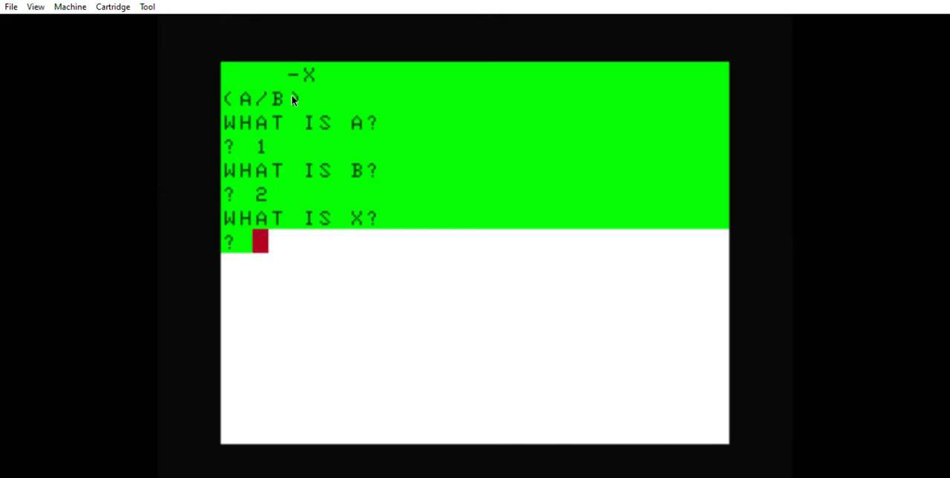
{"action": "mouse_move", "coordinate": [71, 172]}
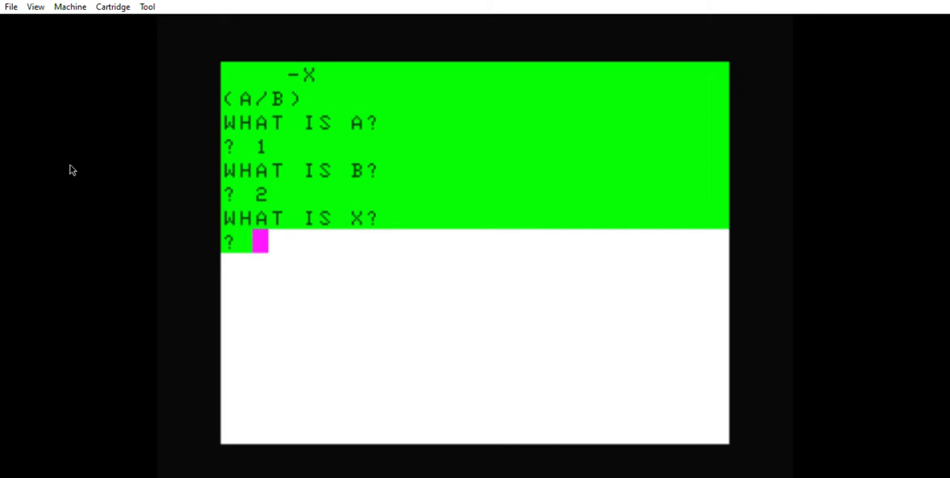
{"action": "type", "text": "2"}
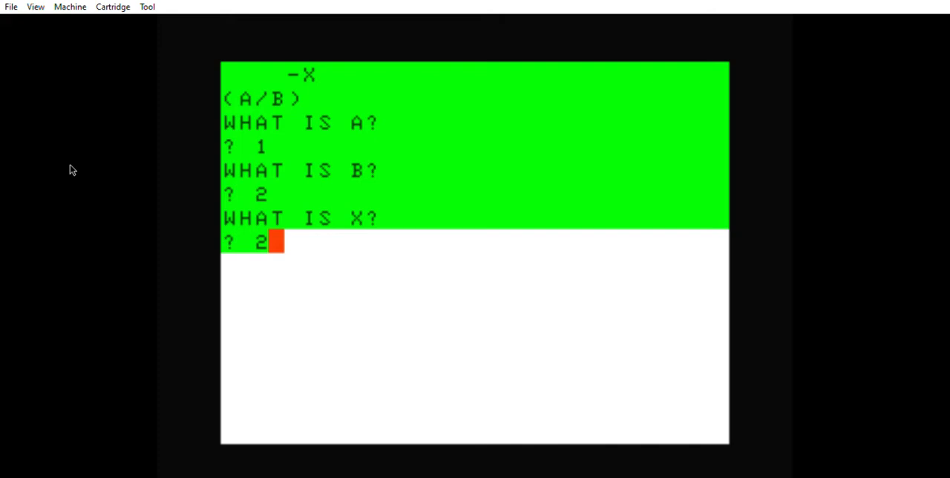
Step: Submit X as 2 so the program prints 1 over (1/4) EQUALS... 4
{"action": "key", "text": "Return"}
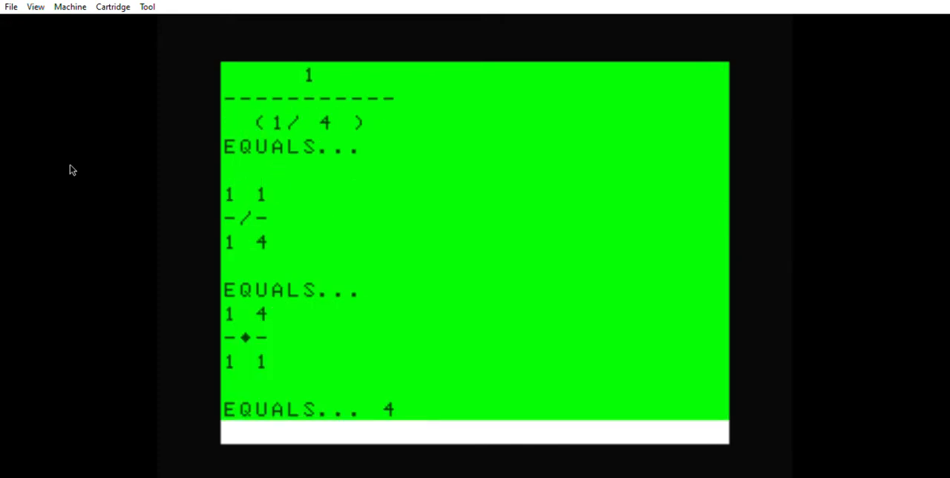
{"action": "mouse_move", "coordinate": [84, 167]}
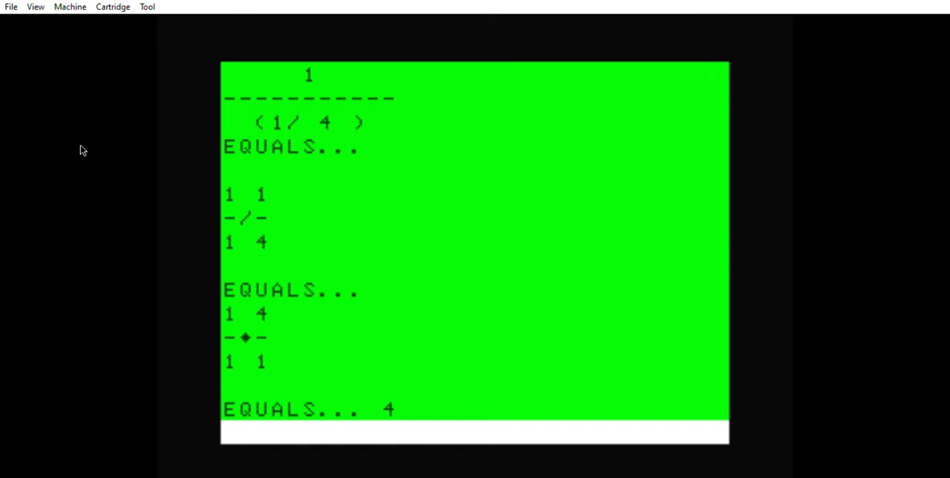
{"action": "mouse_move", "coordinate": [276, 64]}
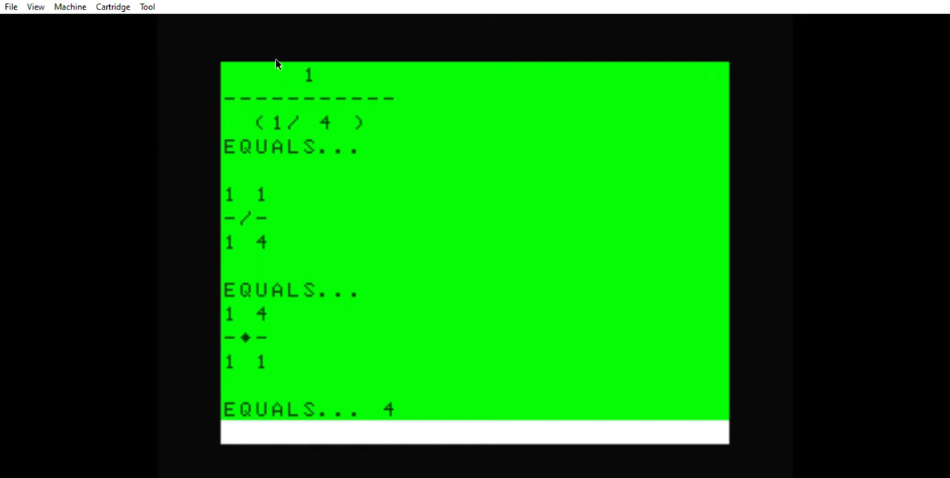
{"action": "mouse_move", "coordinate": [252, 71]}
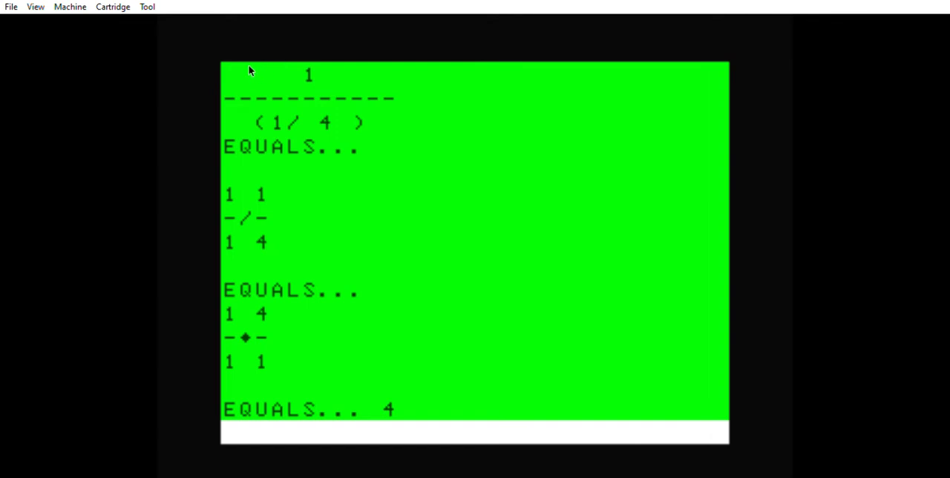
{"action": "mouse_move", "coordinate": [239, 79]}
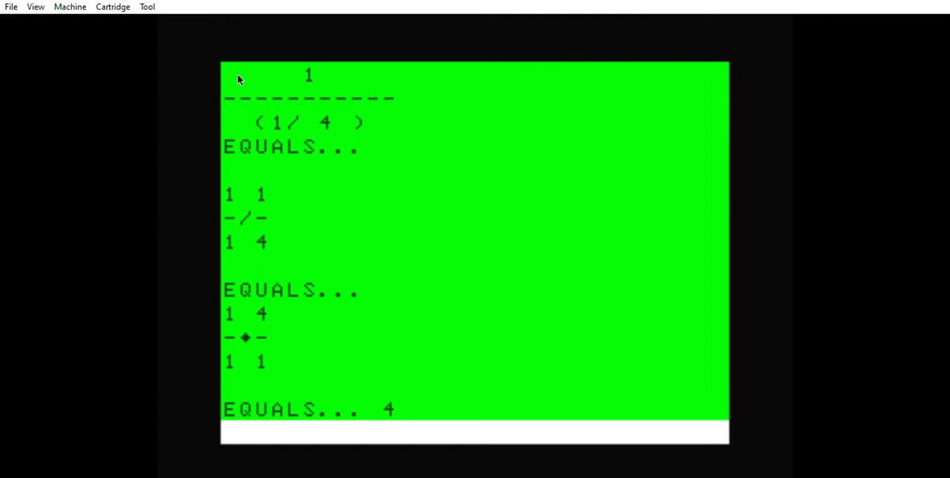
{"action": "mouse_move", "coordinate": [299, 126]}
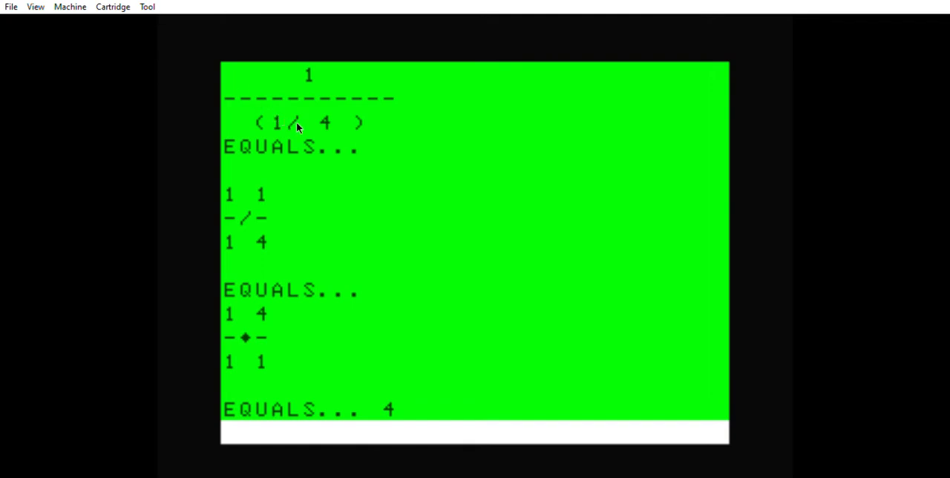
{"action": "mouse_move", "coordinate": [232, 102]}
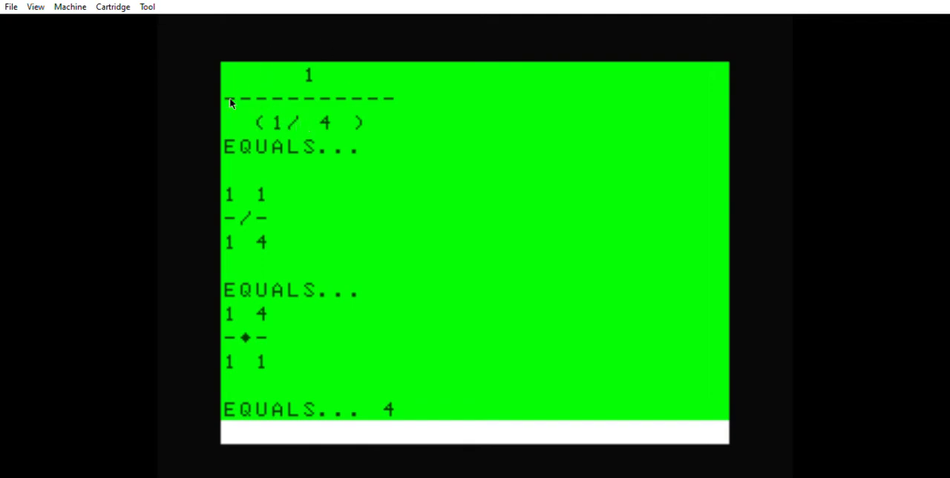
{"action": "mouse_move", "coordinate": [240, 44]}
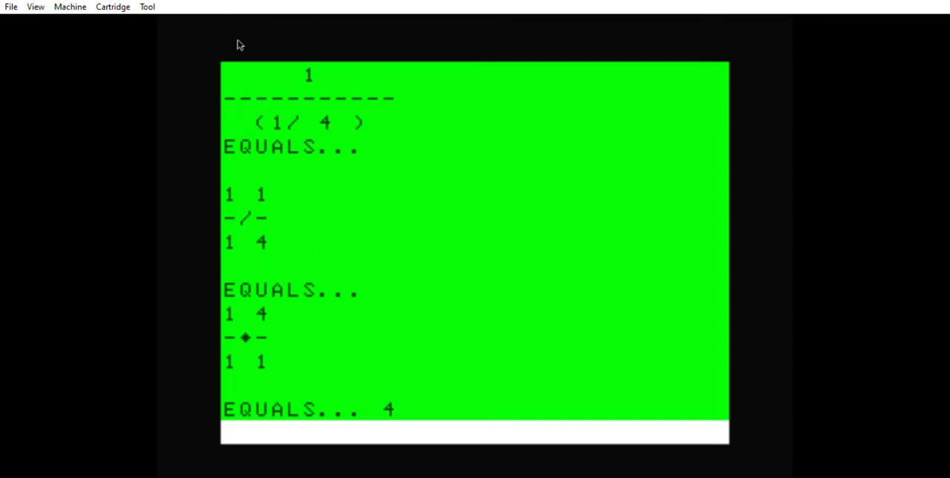
{"action": "mouse_move", "coordinate": [290, 132]}
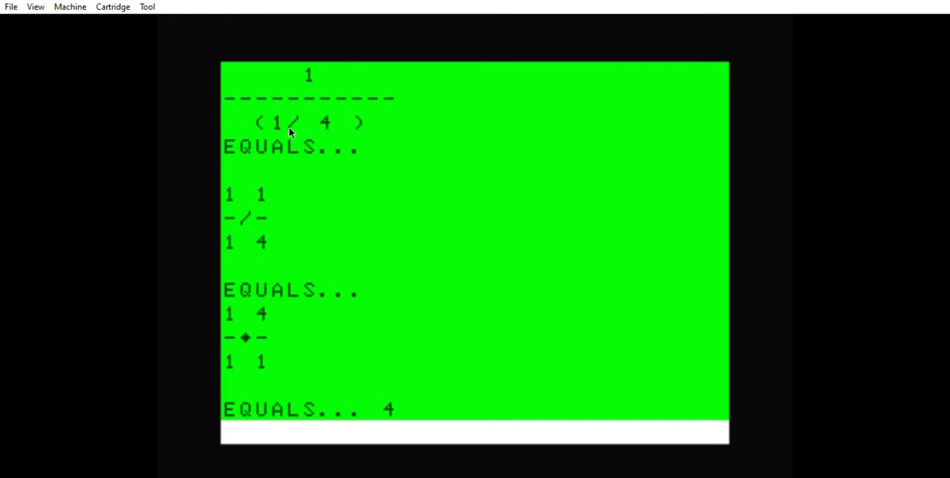
{"action": "mouse_move", "coordinate": [172, 101]}
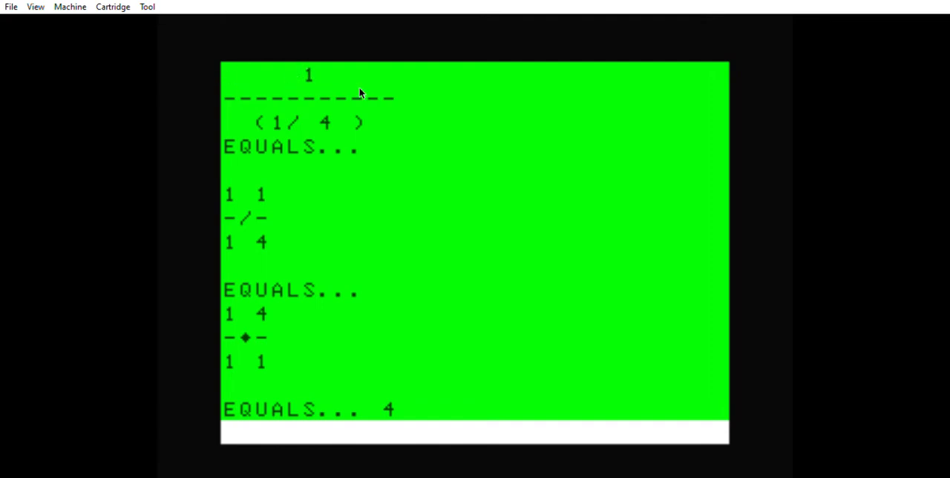
{"action": "mouse_move", "coordinate": [285, 135]}
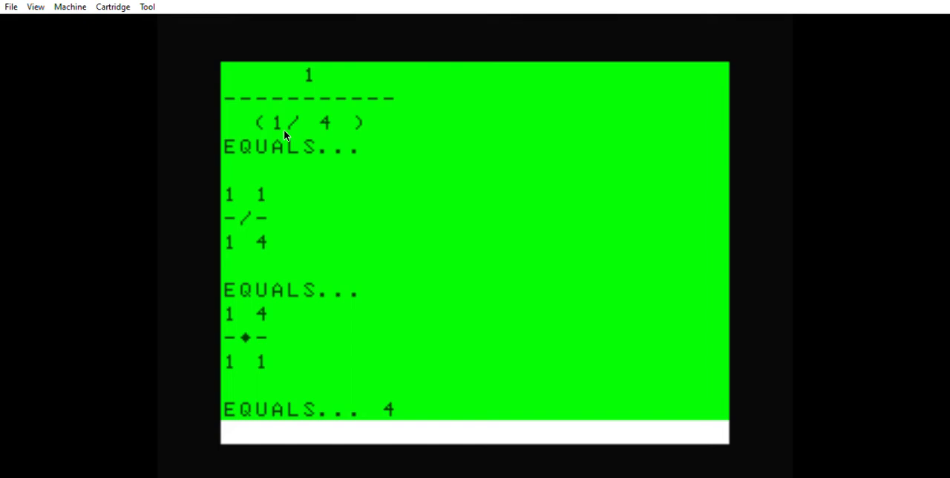
{"action": "mouse_move", "coordinate": [266, 113]}
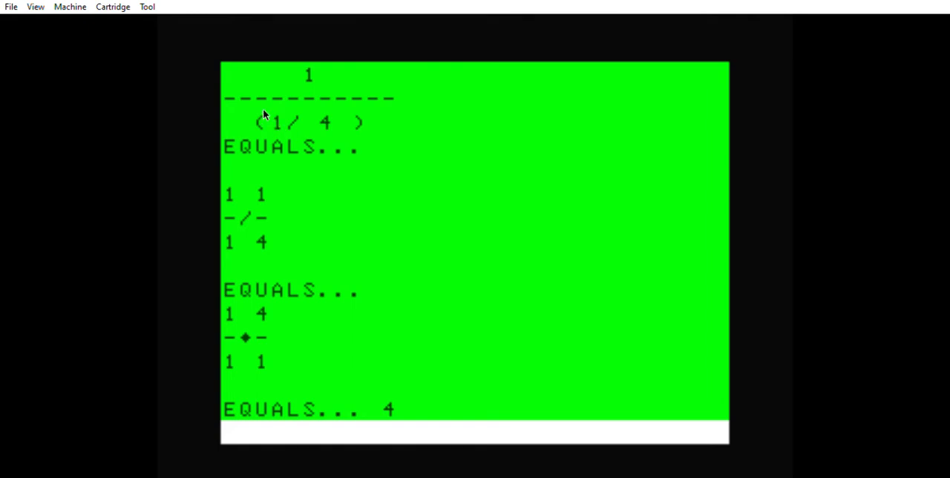
{"action": "mouse_move", "coordinate": [315, 119]}
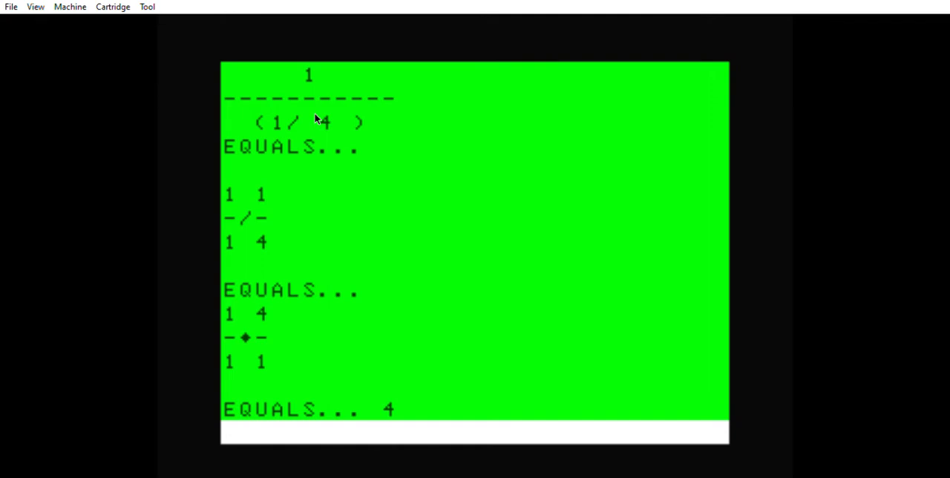
{"action": "mouse_move", "coordinate": [279, 122]}
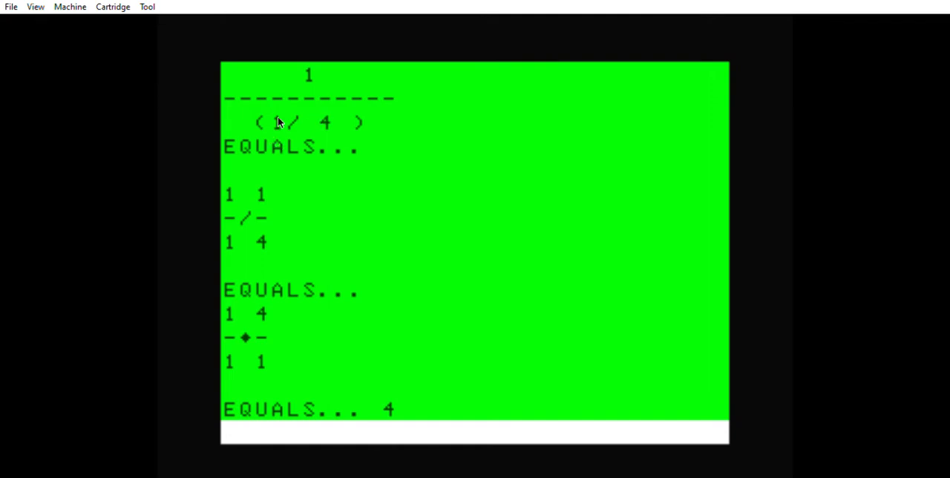
{"action": "mouse_move", "coordinate": [223, 118]}
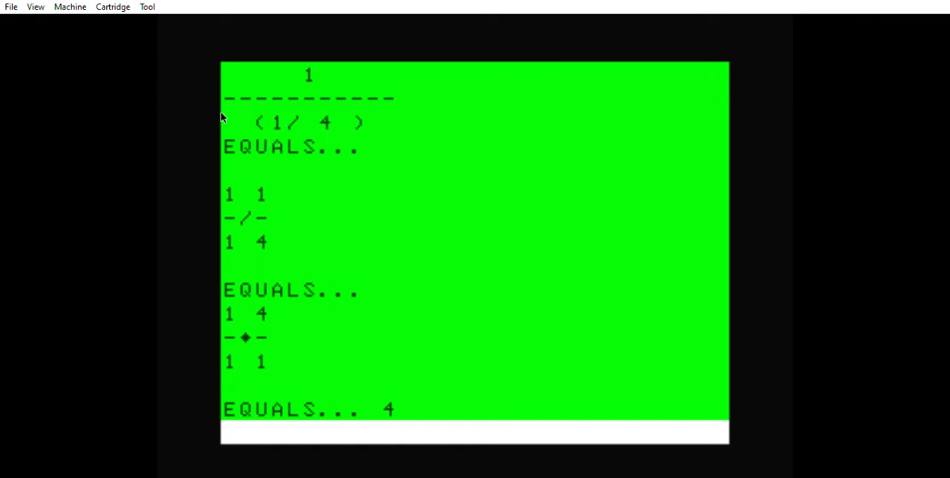
{"action": "mouse_move", "coordinate": [288, 124]}
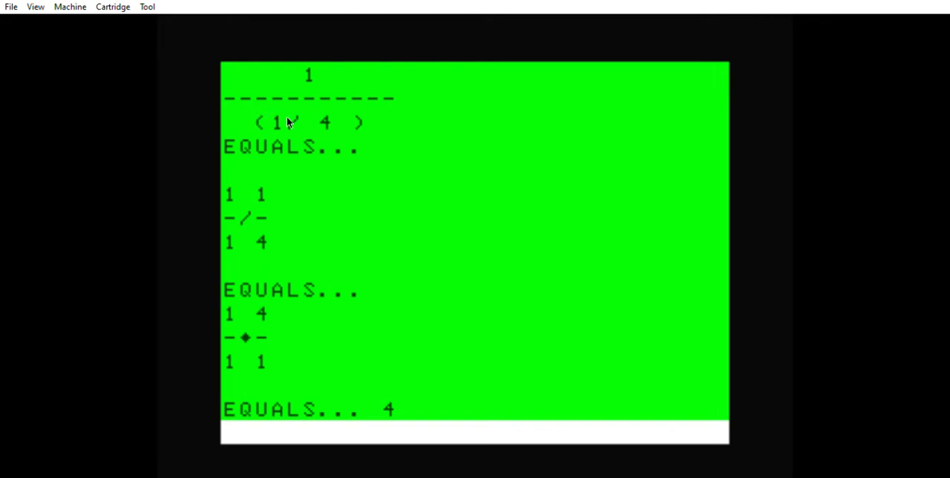
{"action": "mouse_move", "coordinate": [368, 97]}
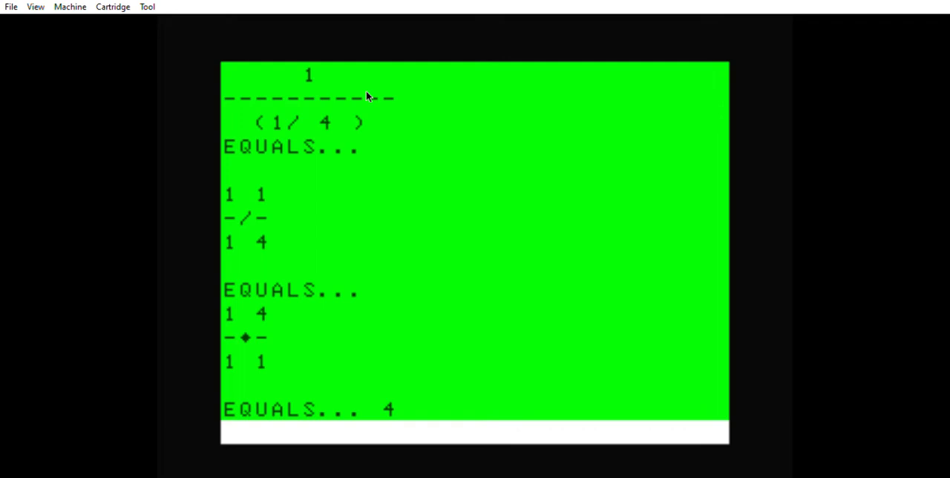
{"action": "mouse_move", "coordinate": [258, 128]}
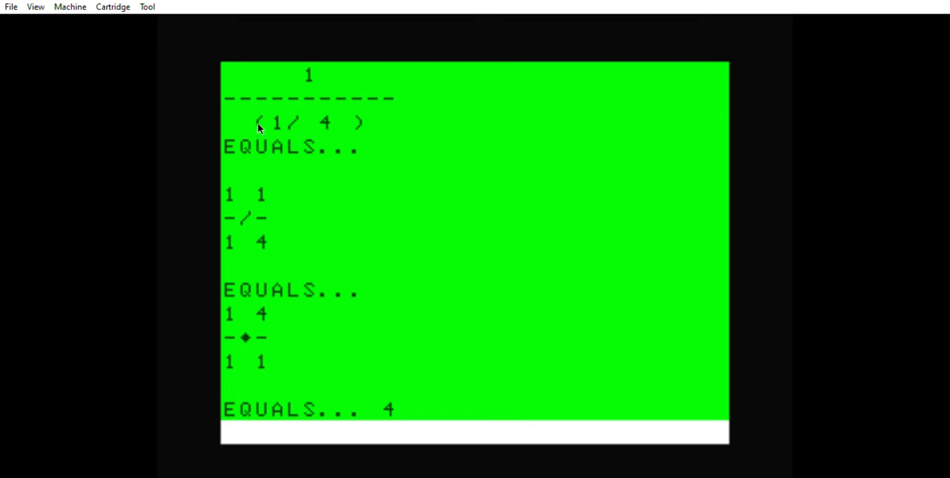
{"action": "mouse_move", "coordinate": [252, 119]}
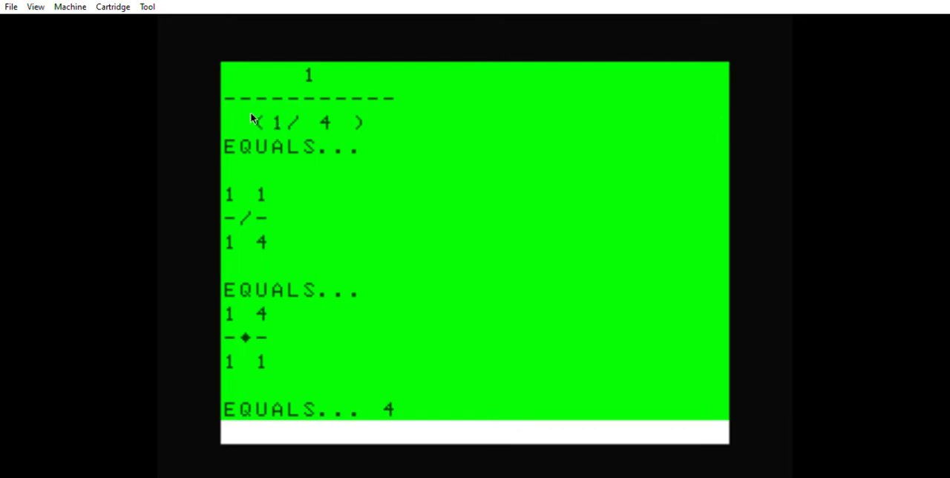
{"action": "mouse_move", "coordinate": [294, 132]}
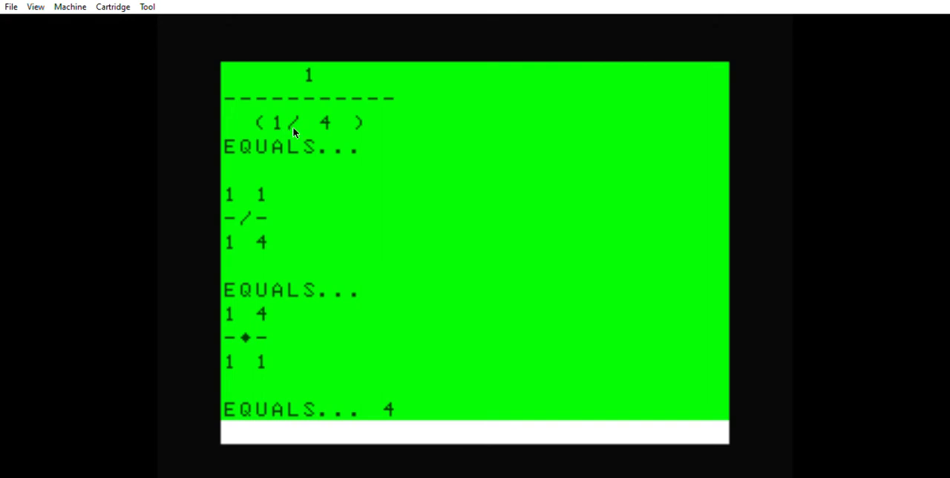
{"action": "mouse_move", "coordinate": [311, 151]}
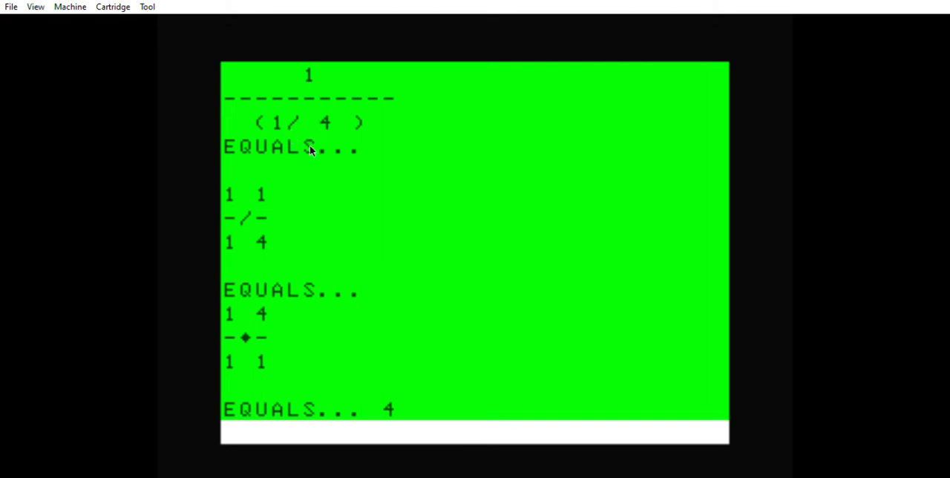
{"action": "mouse_move", "coordinate": [300, 162]}
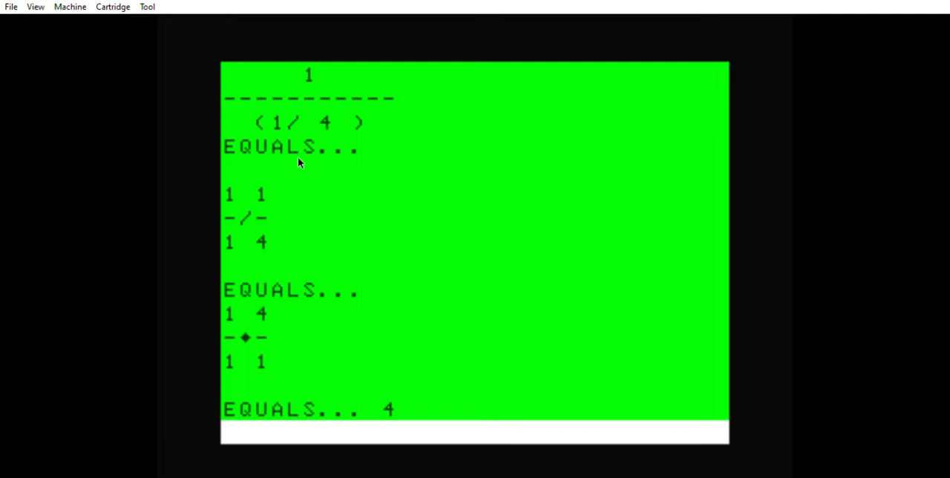
{"action": "mouse_move", "coordinate": [256, 104]}
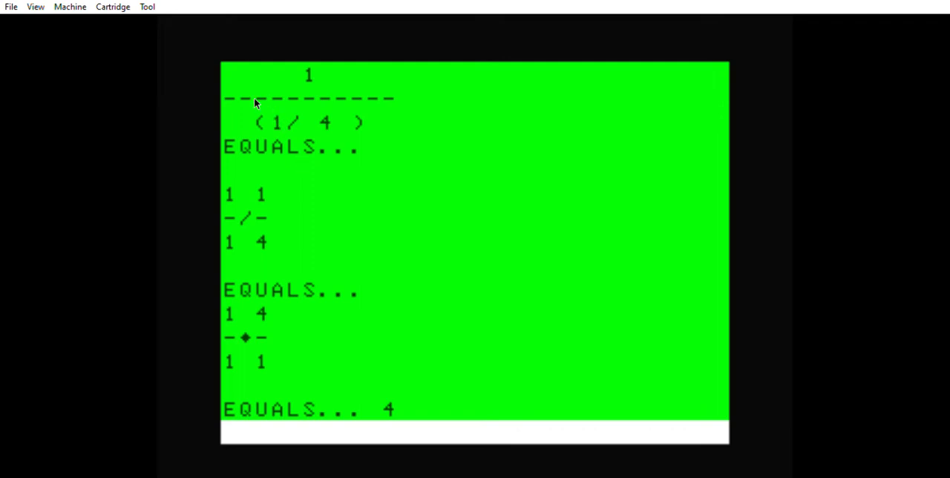
{"action": "mouse_move", "coordinate": [274, 117]}
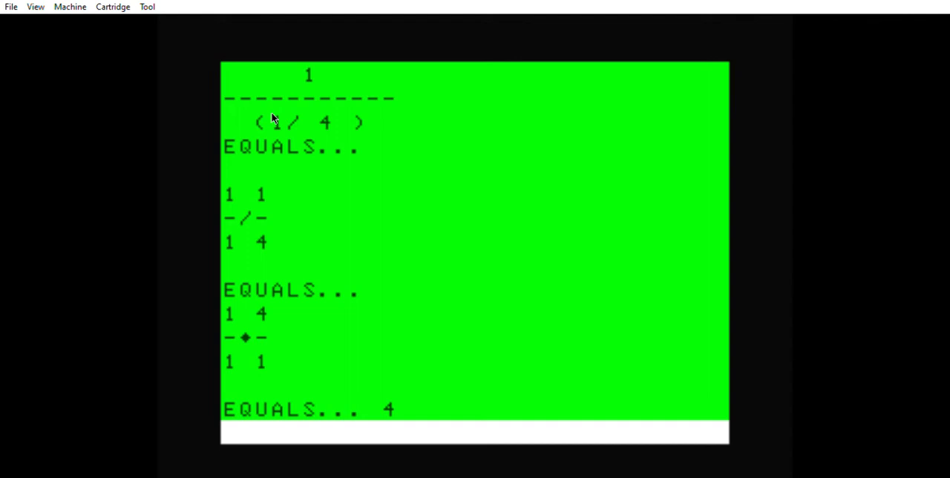
{"action": "mouse_move", "coordinate": [334, 128]}
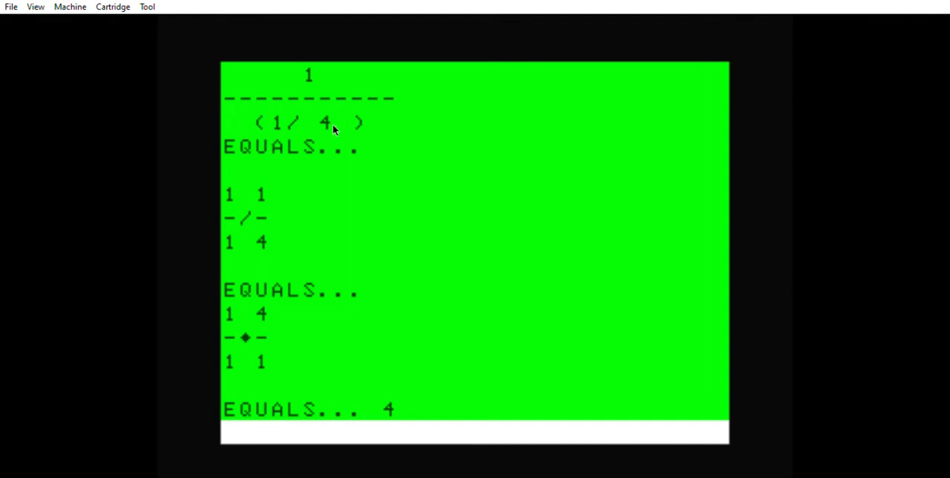
{"action": "mouse_move", "coordinate": [343, 134]}
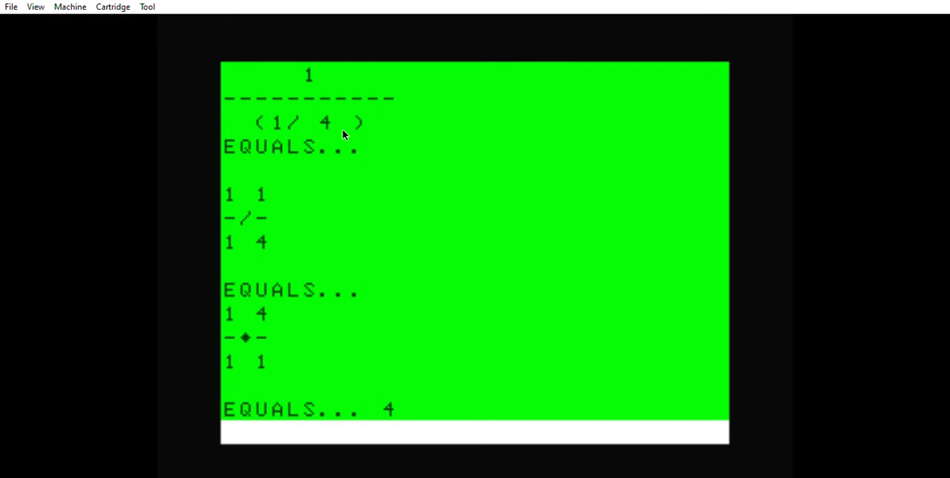
{"action": "mouse_move", "coordinate": [359, 123]}
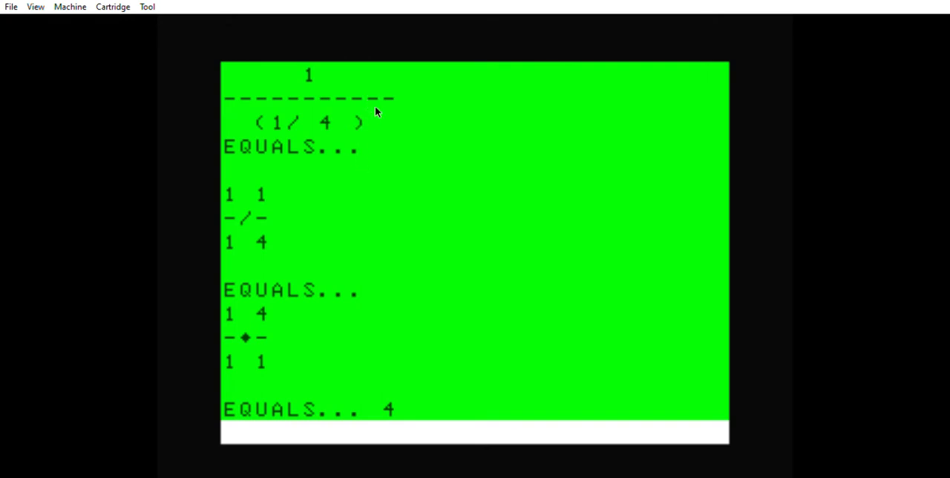
{"action": "mouse_move", "coordinate": [371, 117]}
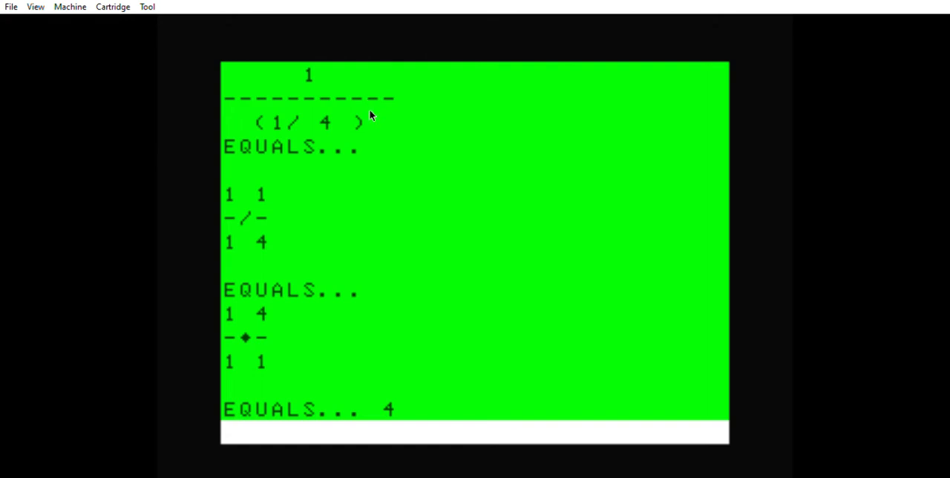
{"action": "mouse_move", "coordinate": [300, 67]}
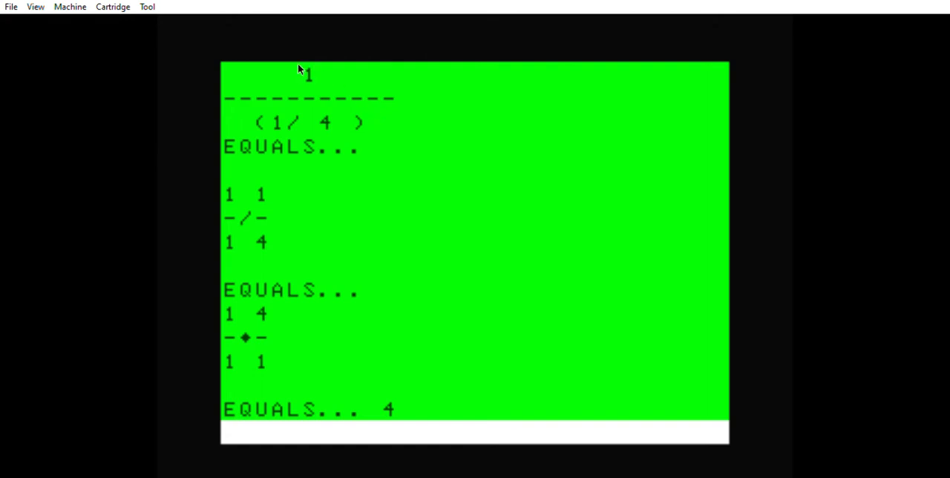
{"action": "mouse_move", "coordinate": [250, 107]}
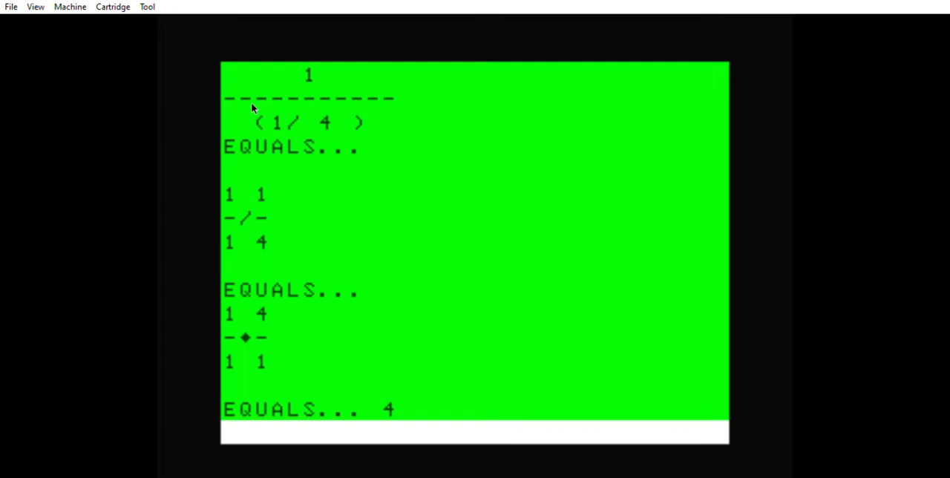
{"action": "mouse_move", "coordinate": [276, 154]}
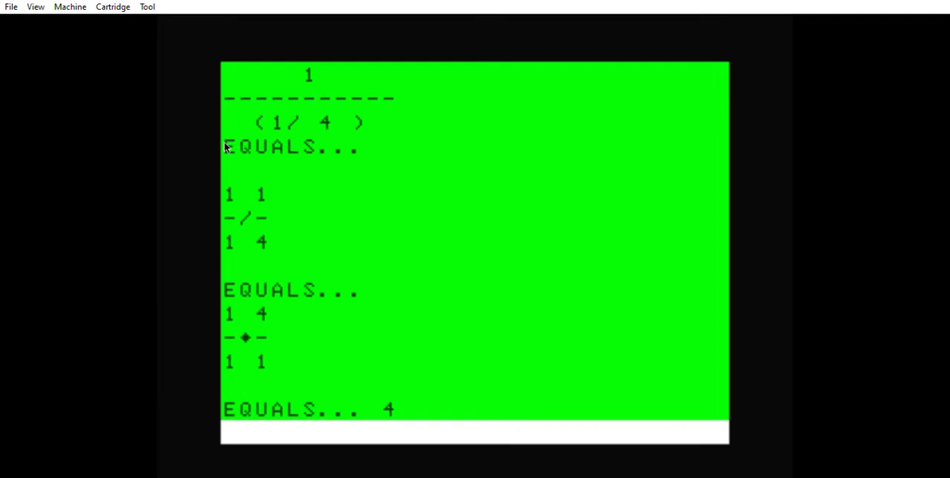
{"action": "mouse_move", "coordinate": [273, 87]}
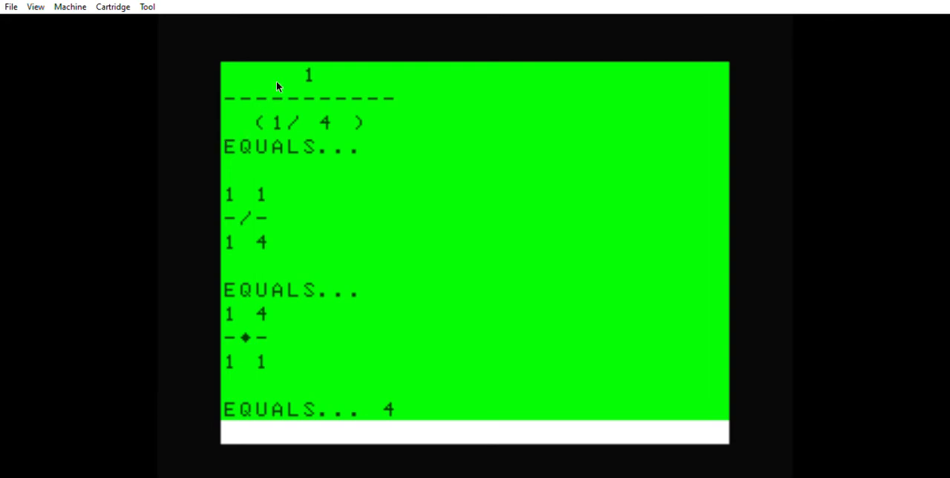
{"action": "mouse_move", "coordinate": [110, 152]}
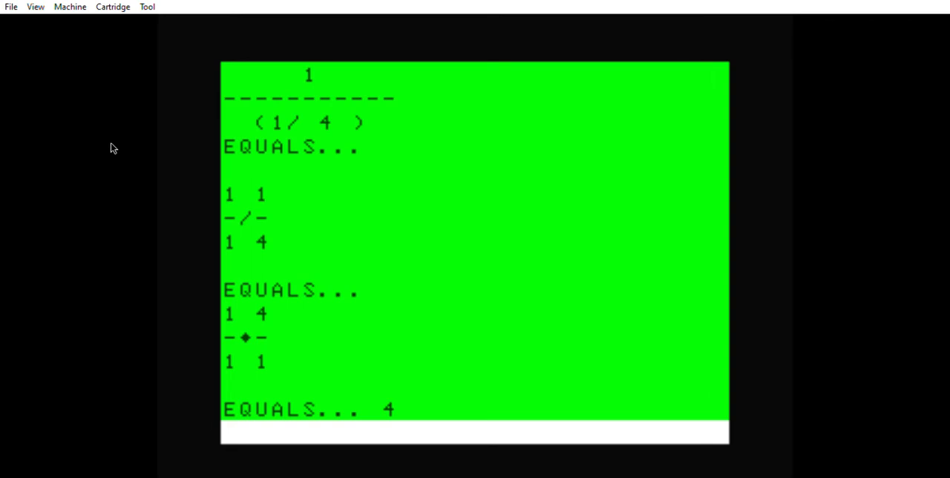
{"action": "mouse_move", "coordinate": [258, 113]}
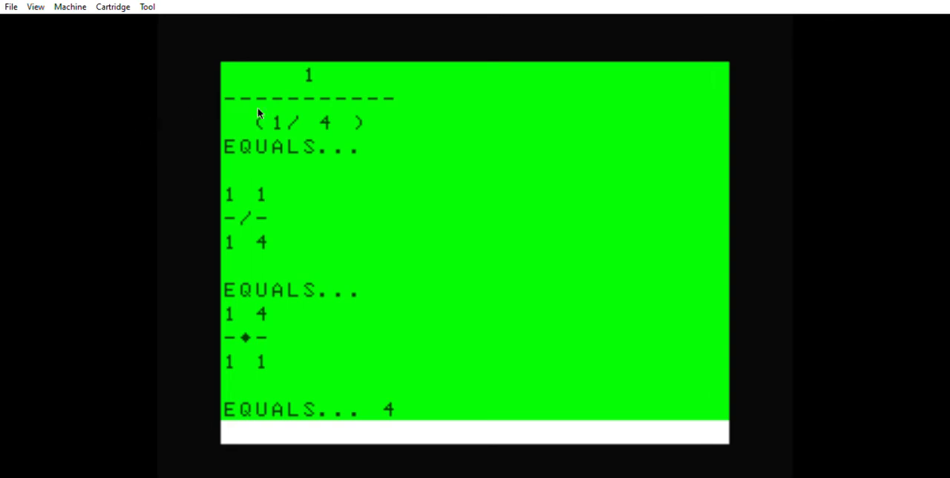
{"action": "mouse_move", "coordinate": [300, 65]}
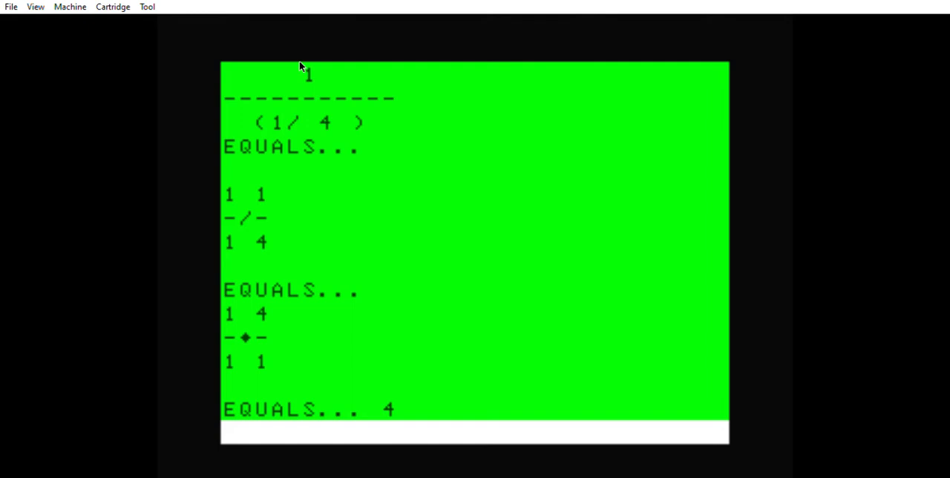
{"action": "mouse_move", "coordinate": [368, 157]}
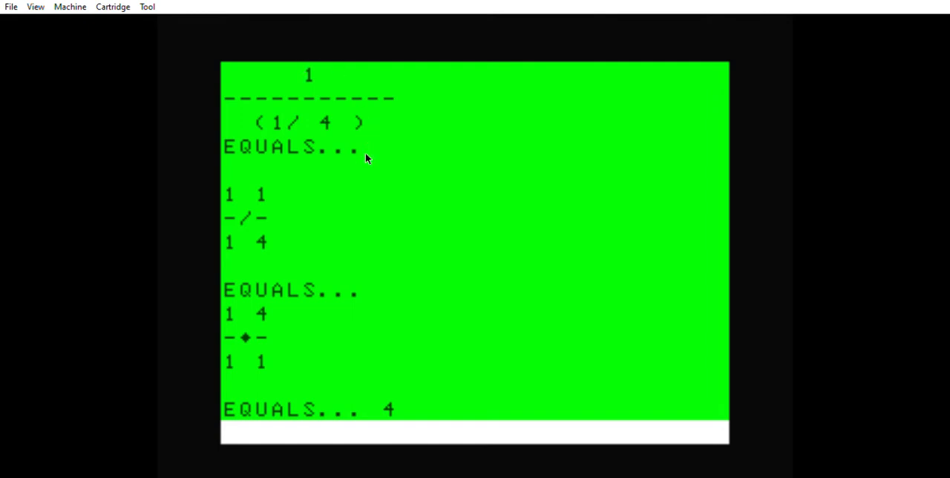
{"action": "mouse_move", "coordinate": [401, 135]}
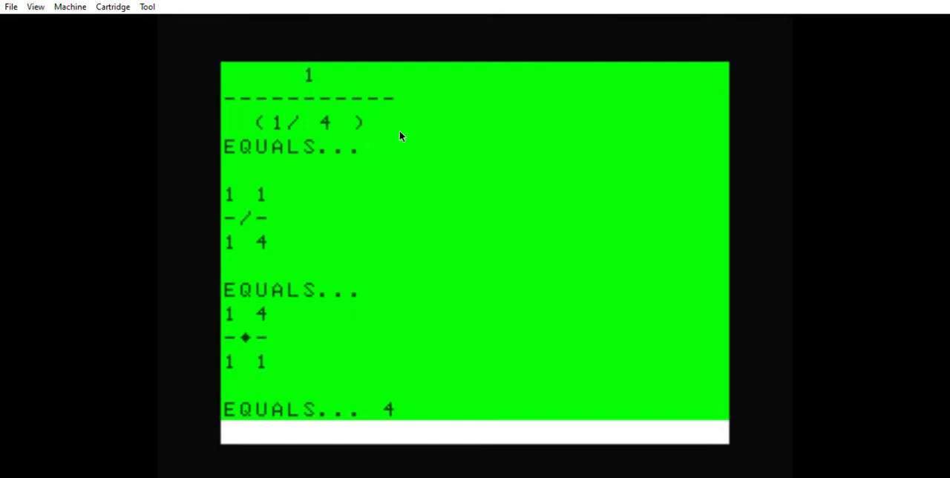
{"action": "mouse_move", "coordinate": [276, 119]}
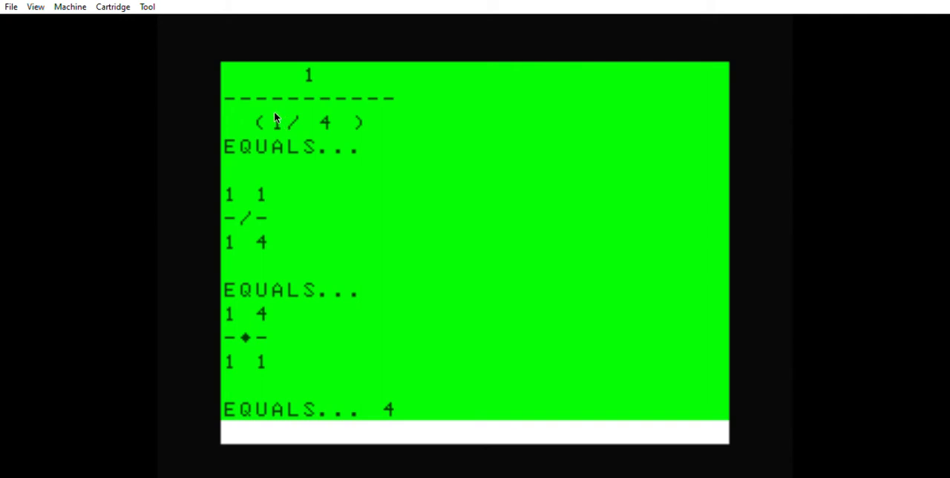
{"action": "mouse_move", "coordinate": [324, 118]}
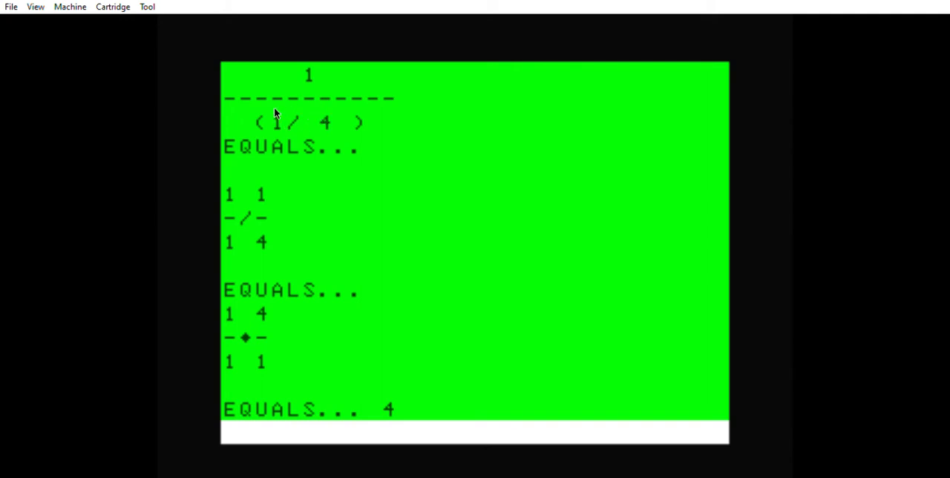
{"action": "mouse_move", "coordinate": [324, 125]}
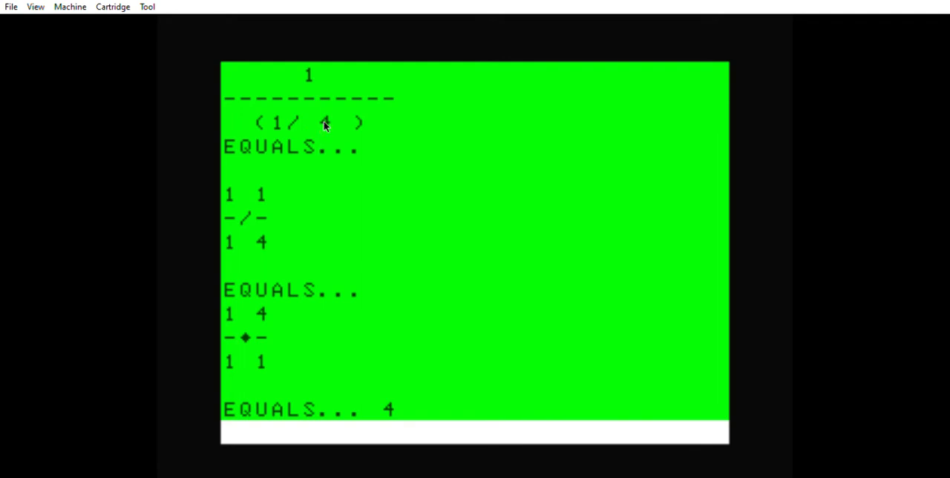
{"action": "mouse_move", "coordinate": [306, 80]}
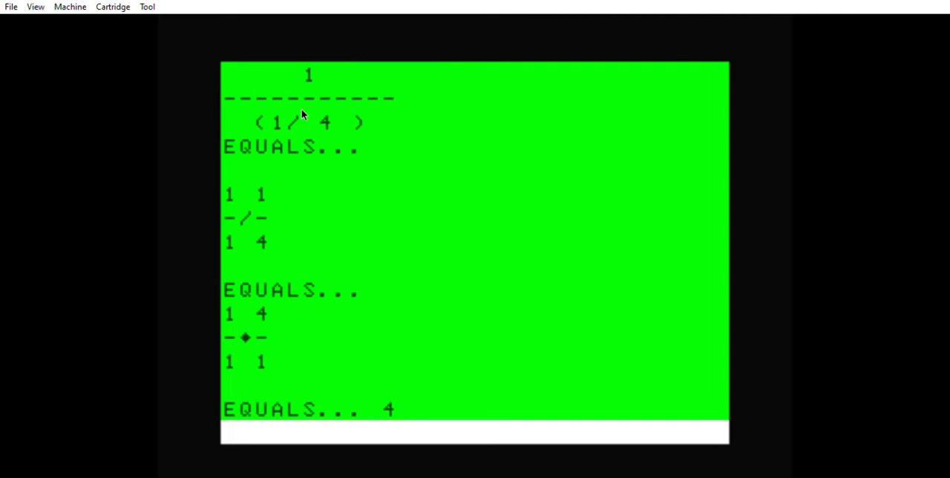
{"action": "mouse_move", "coordinate": [249, 231]}
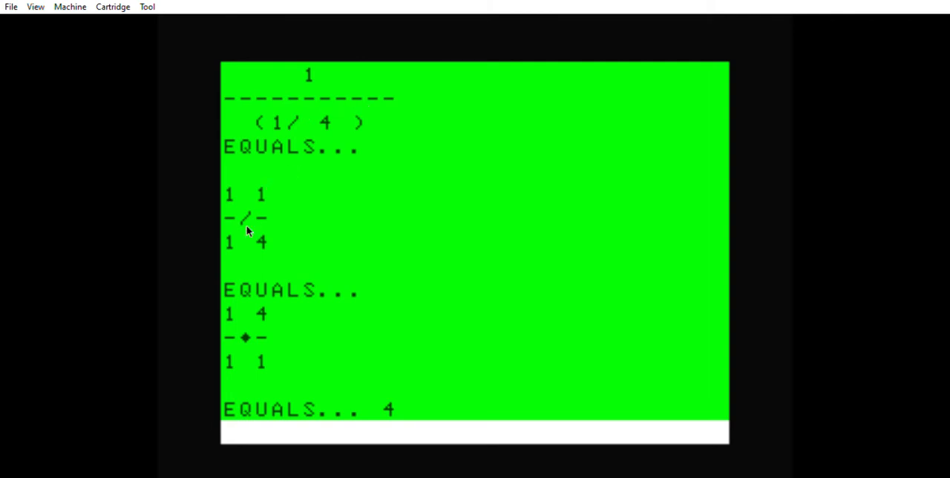
{"action": "mouse_move", "coordinate": [249, 225]}
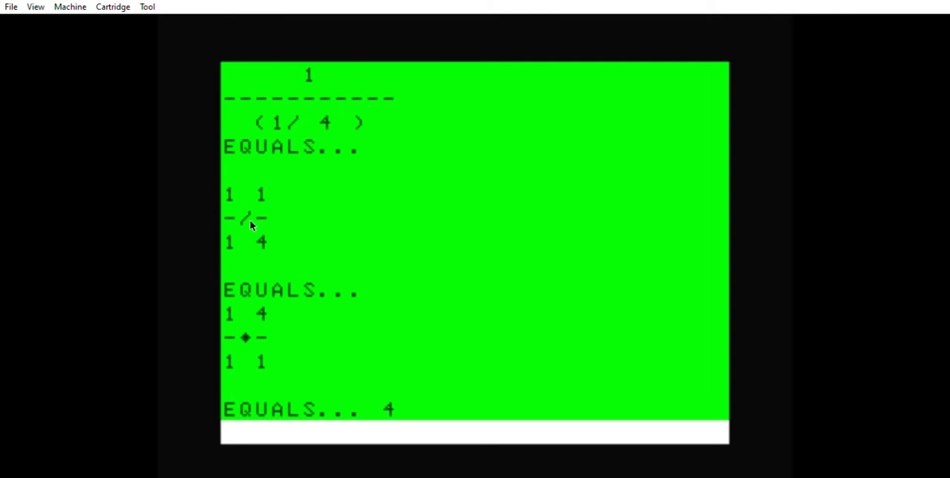
{"action": "mouse_move", "coordinate": [181, 213]}
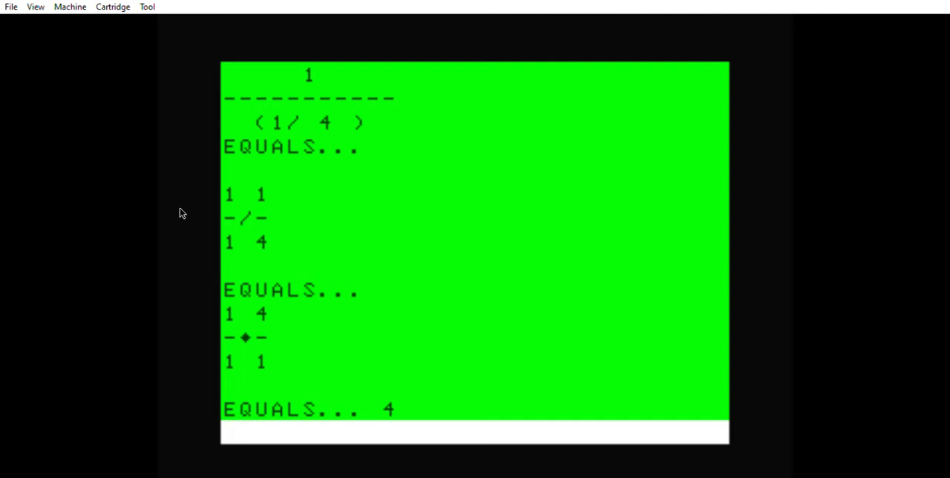
{"action": "mouse_move", "coordinate": [198, 200]}
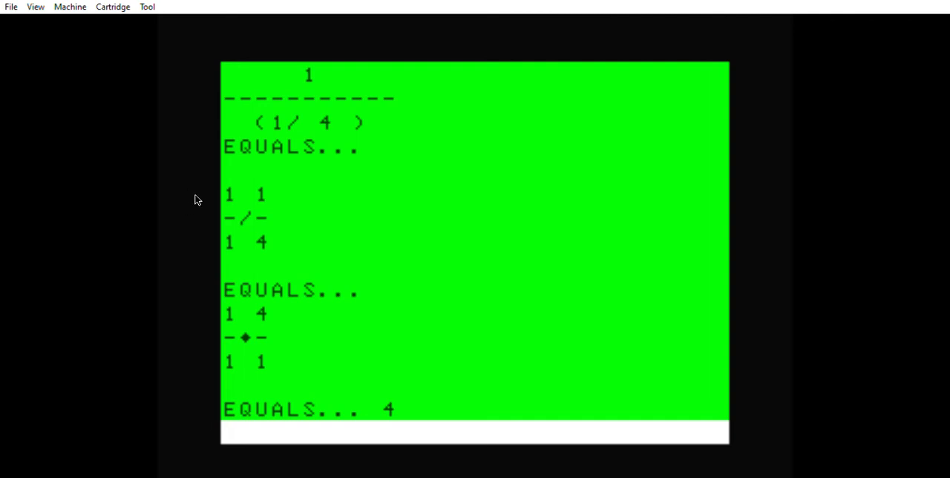
{"action": "mouse_move", "coordinate": [220, 232]}
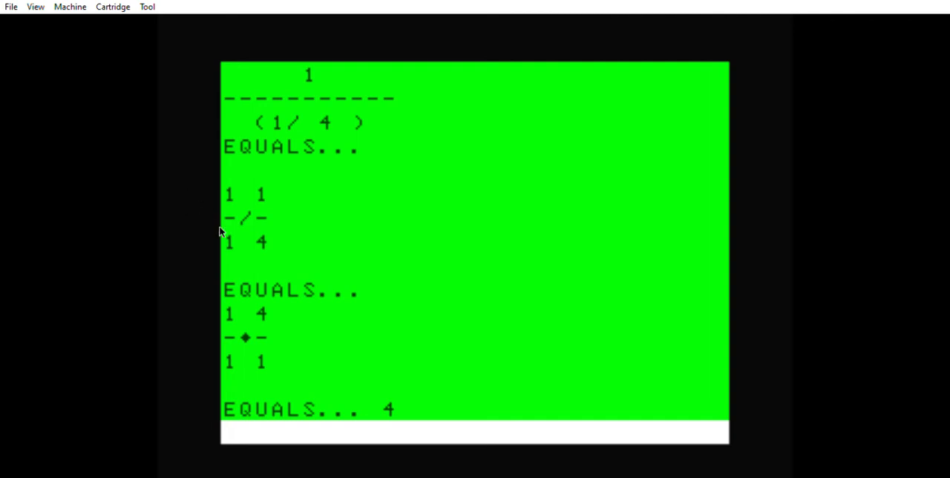
{"action": "mouse_move", "coordinate": [225, 239]}
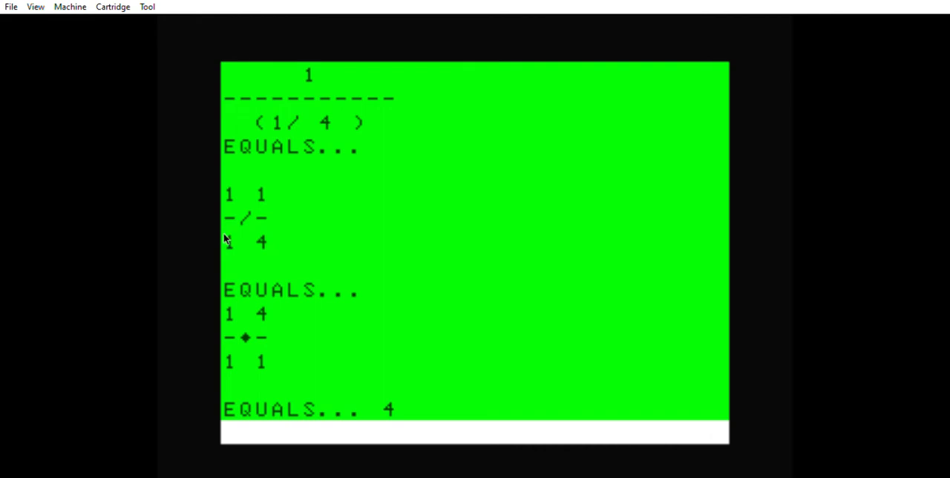
{"action": "mouse_move", "coordinate": [173, 250]}
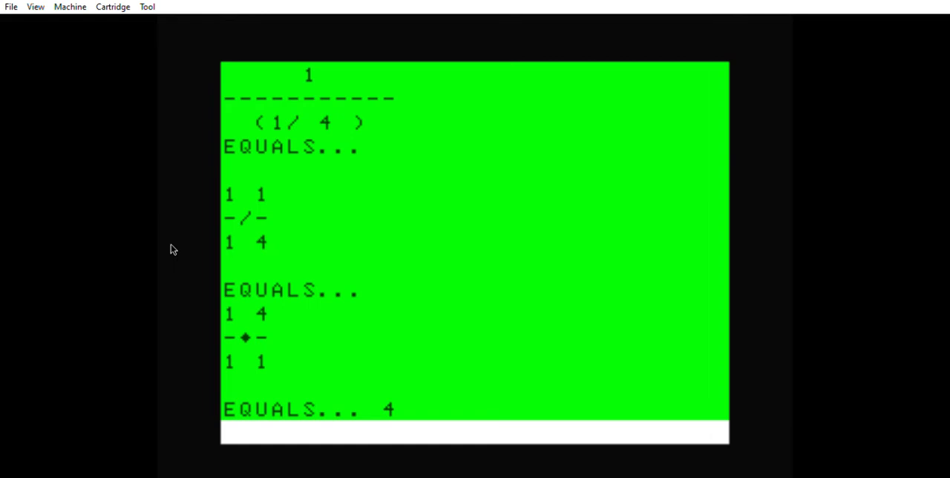
{"action": "mouse_move", "coordinate": [202, 261]}
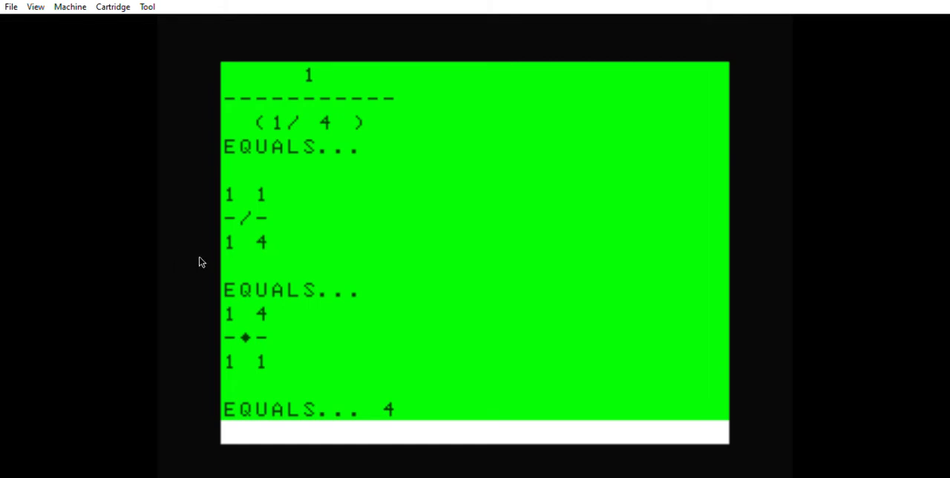
{"action": "mouse_move", "coordinate": [275, 235]}
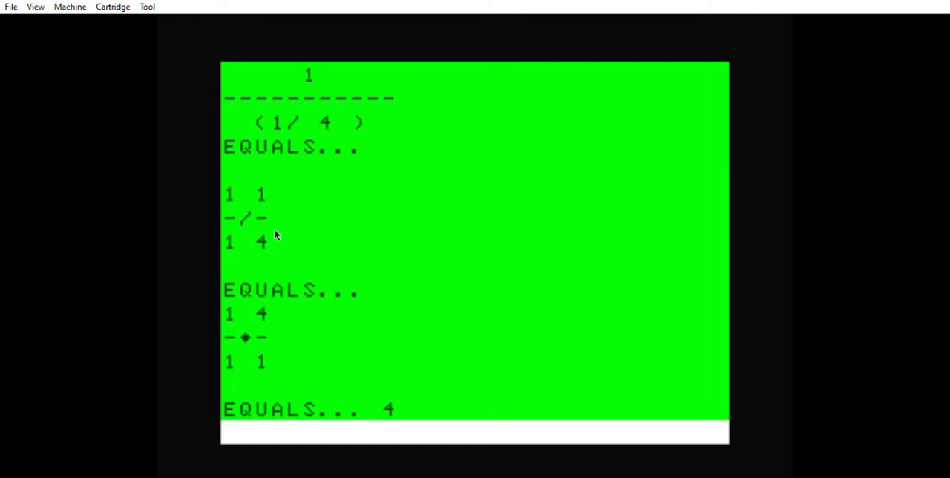
{"action": "mouse_move", "coordinate": [196, 259]}
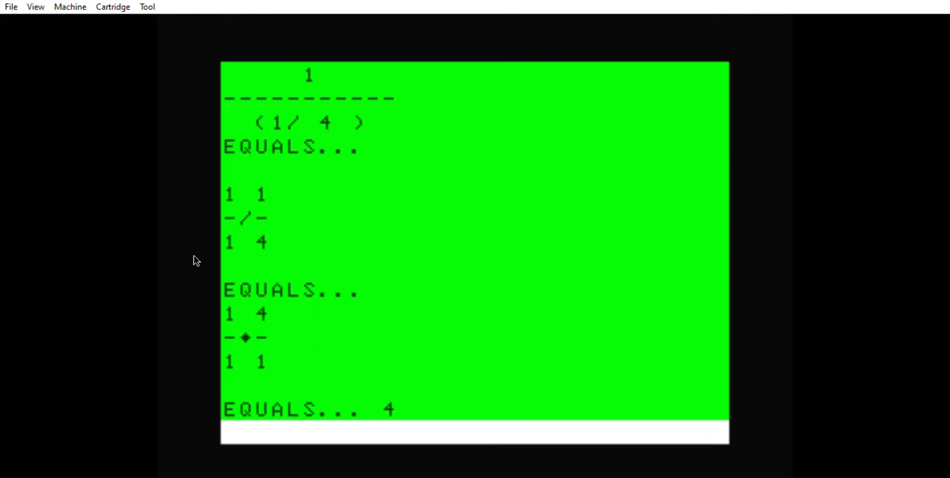
{"action": "mouse_move", "coordinate": [226, 223]}
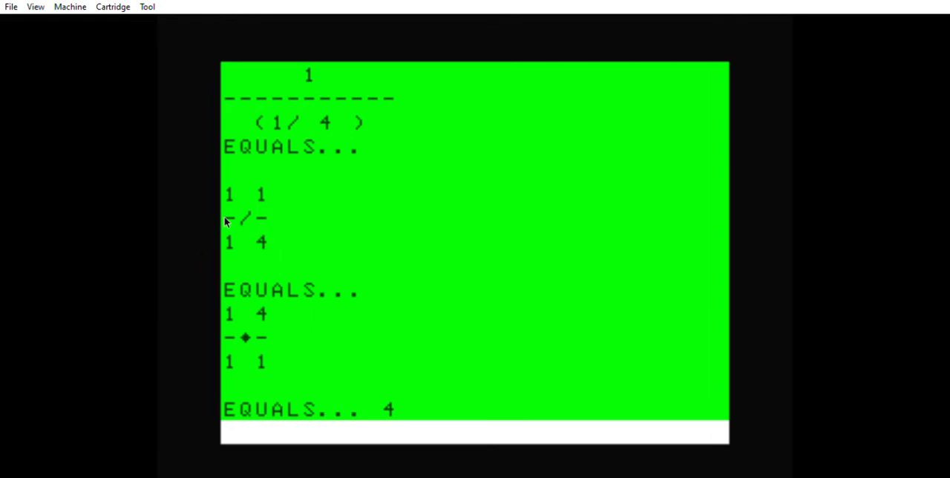
{"action": "mouse_move", "coordinate": [232, 211]}
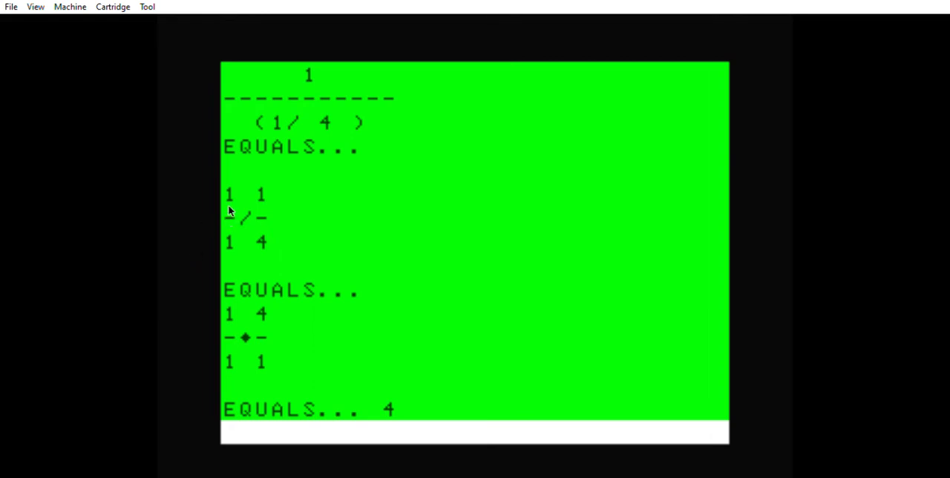
{"action": "mouse_move", "coordinate": [231, 184]}
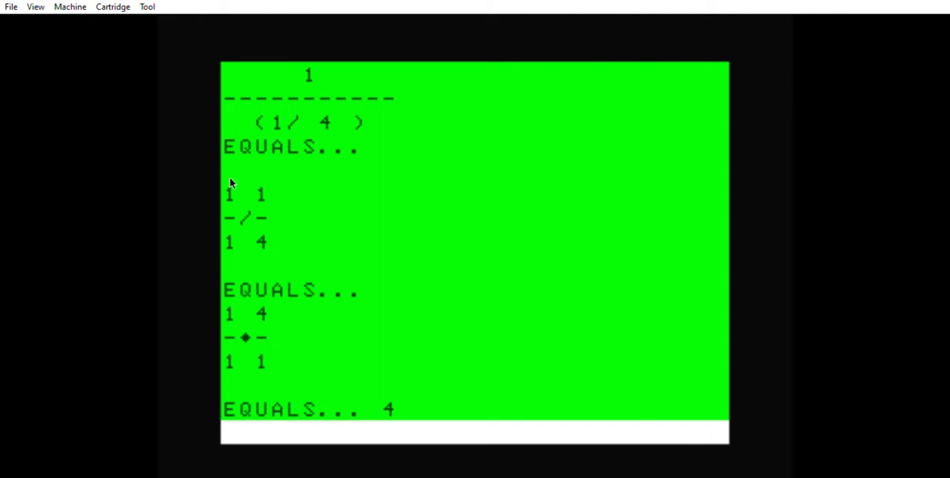
{"action": "mouse_move", "coordinate": [235, 215]}
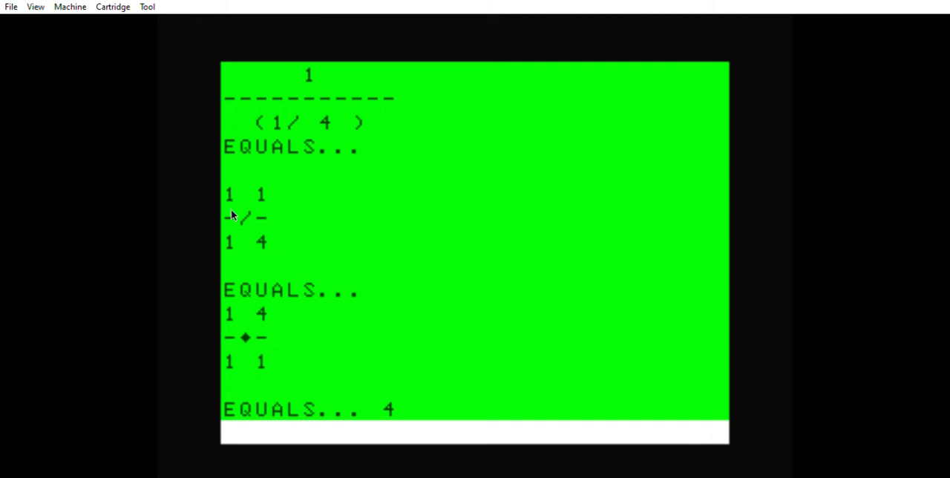
{"action": "mouse_move", "coordinate": [306, 73]}
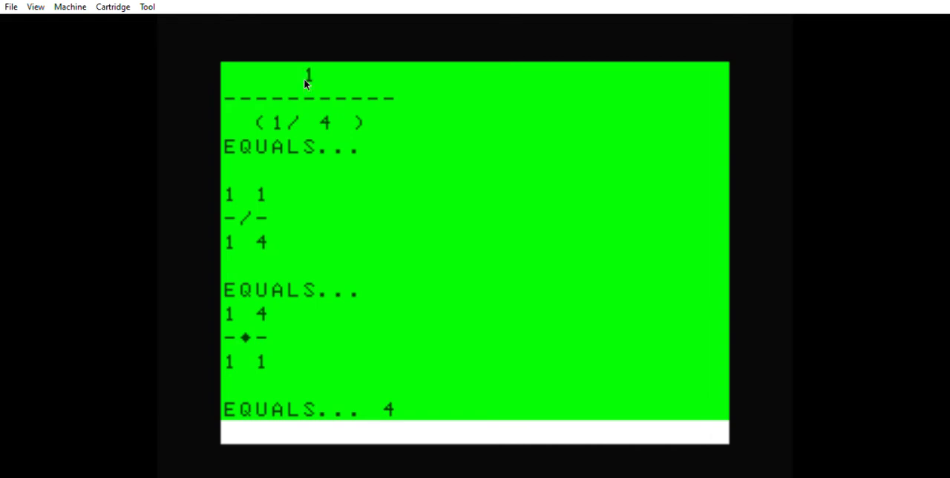
{"action": "mouse_move", "coordinate": [223, 214]}
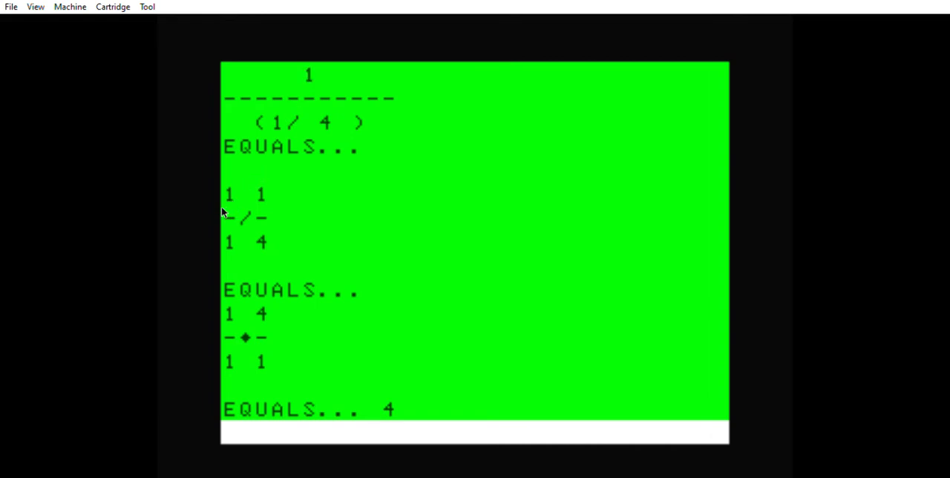
{"action": "mouse_move", "coordinate": [236, 237]}
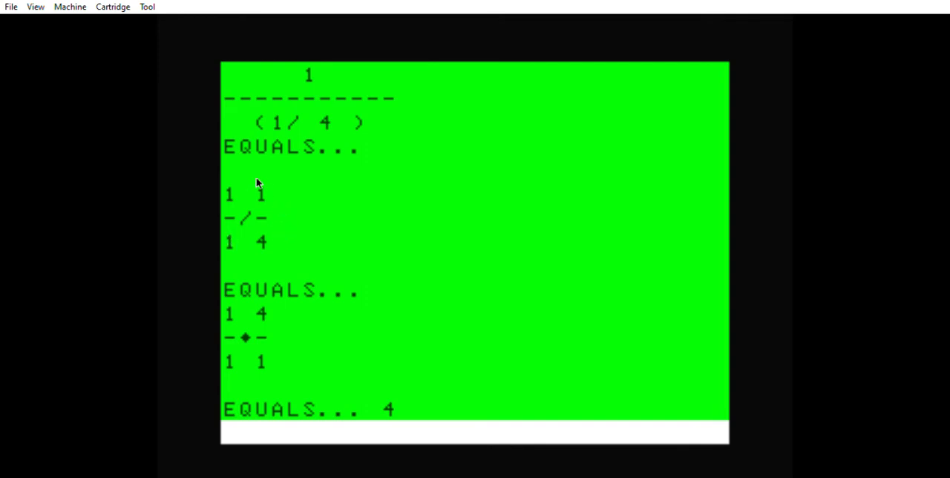
{"action": "mouse_move", "coordinate": [230, 195]}
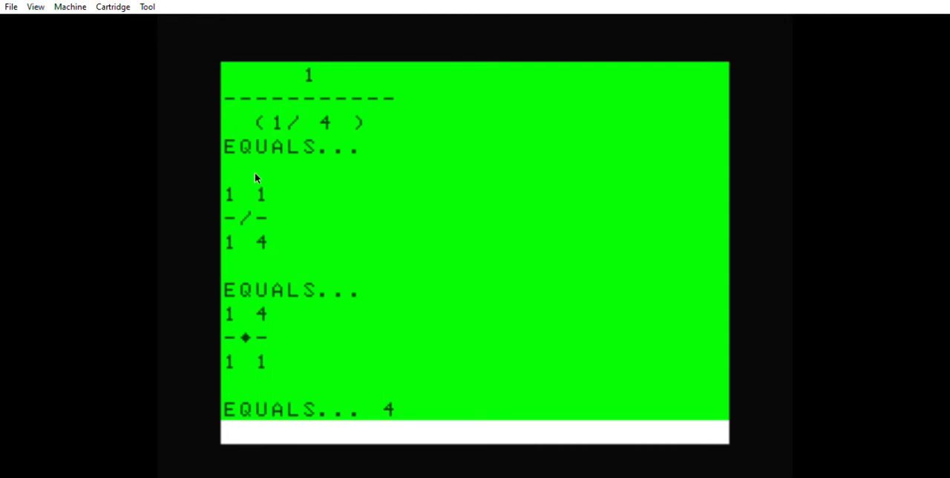
{"action": "mouse_move", "coordinate": [262, 247]}
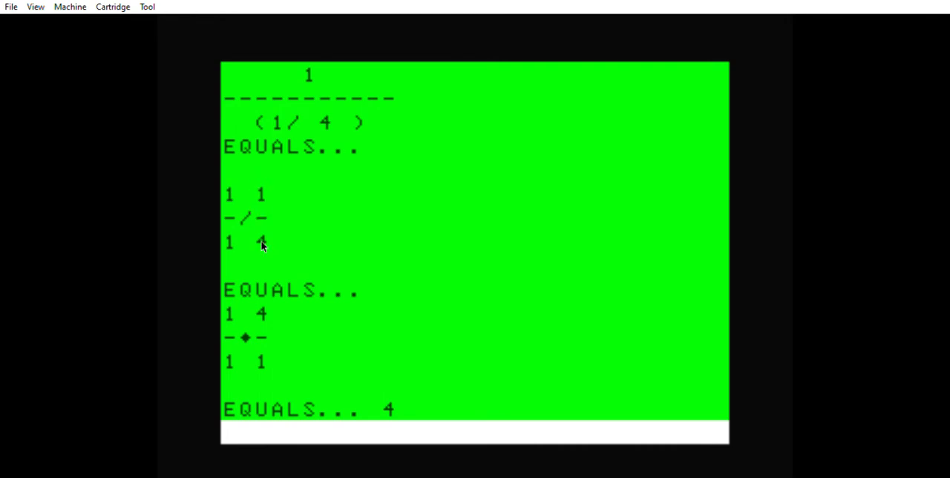
{"action": "mouse_move", "coordinate": [250, 177]}
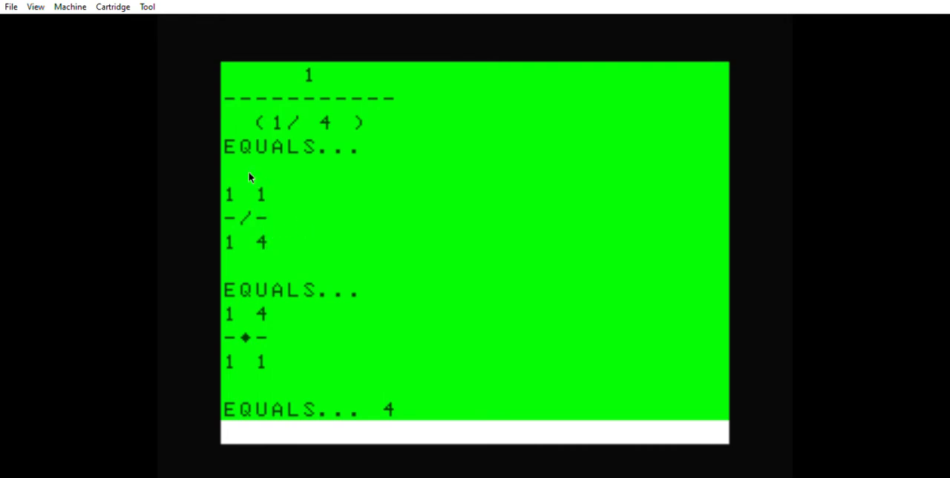
{"action": "mouse_move", "coordinate": [260, 234]}
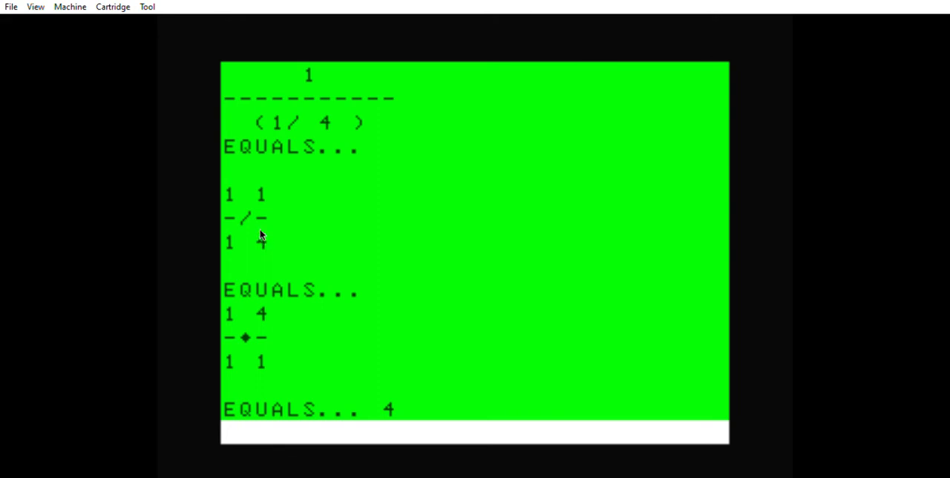
{"action": "mouse_move", "coordinate": [267, 234]}
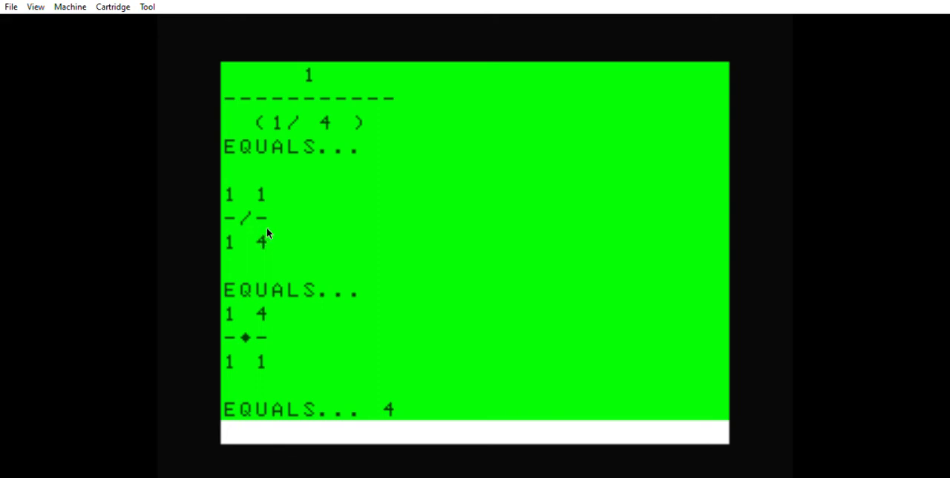
{"action": "mouse_move", "coordinate": [245, 238]}
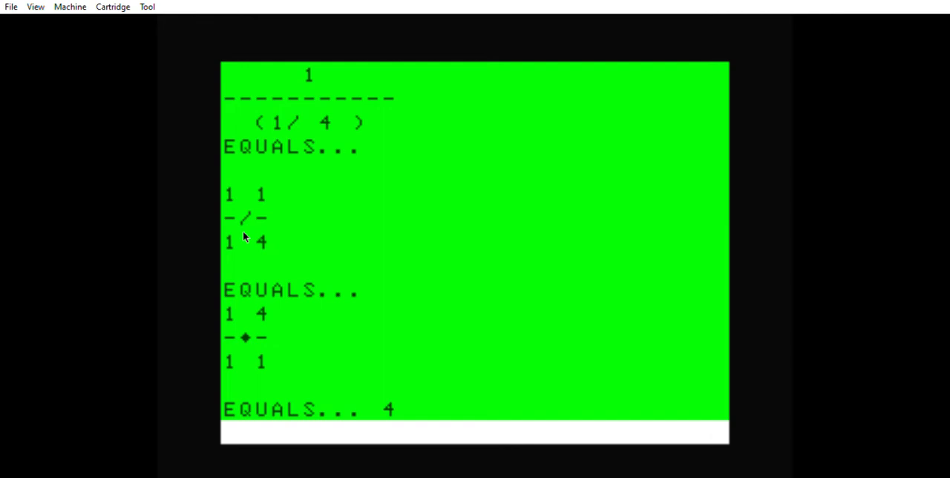
{"action": "mouse_move", "coordinate": [243, 216]}
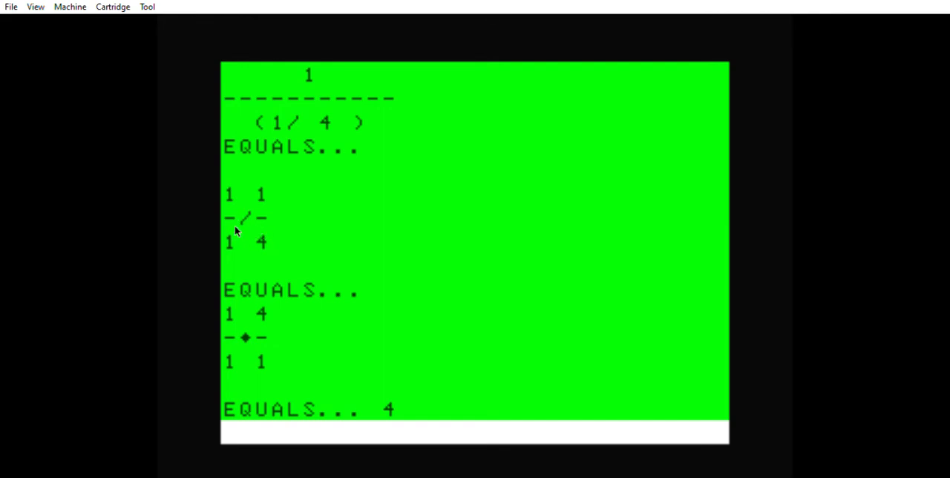
{"action": "mouse_move", "coordinate": [266, 234]}
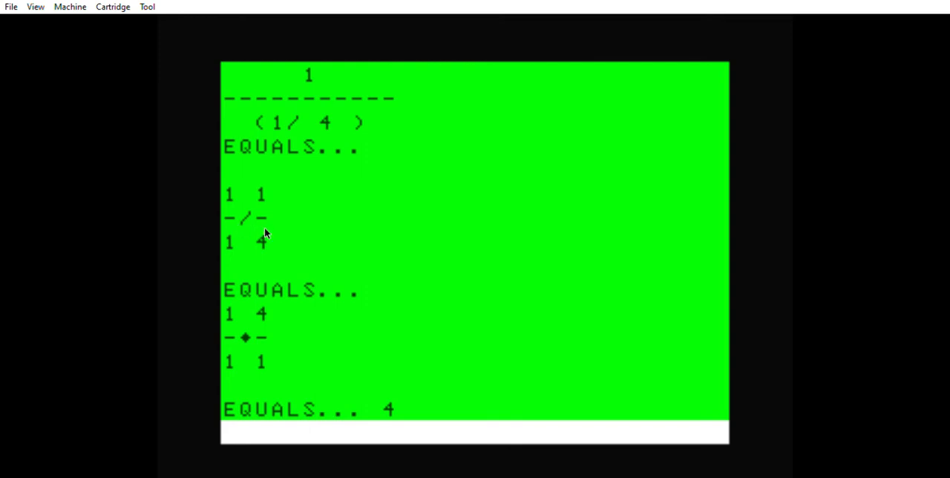
{"action": "mouse_move", "coordinate": [259, 319]}
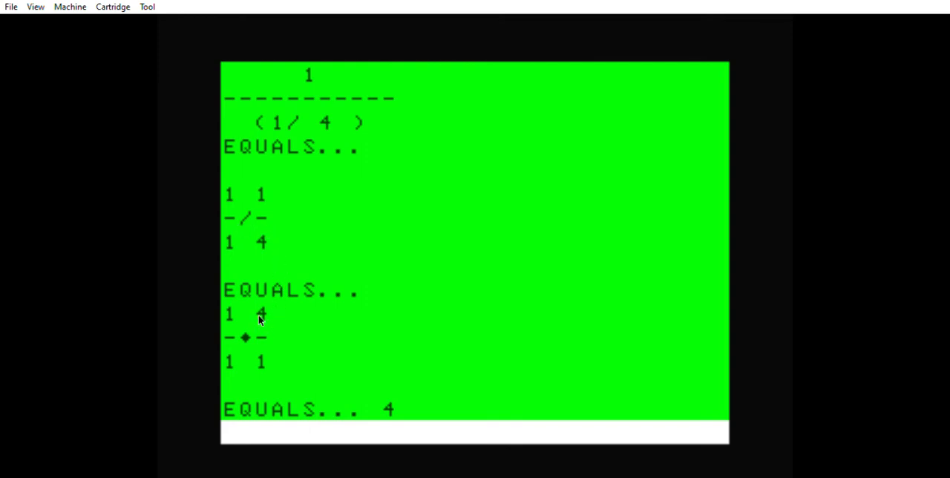
{"action": "mouse_move", "coordinate": [228, 207]}
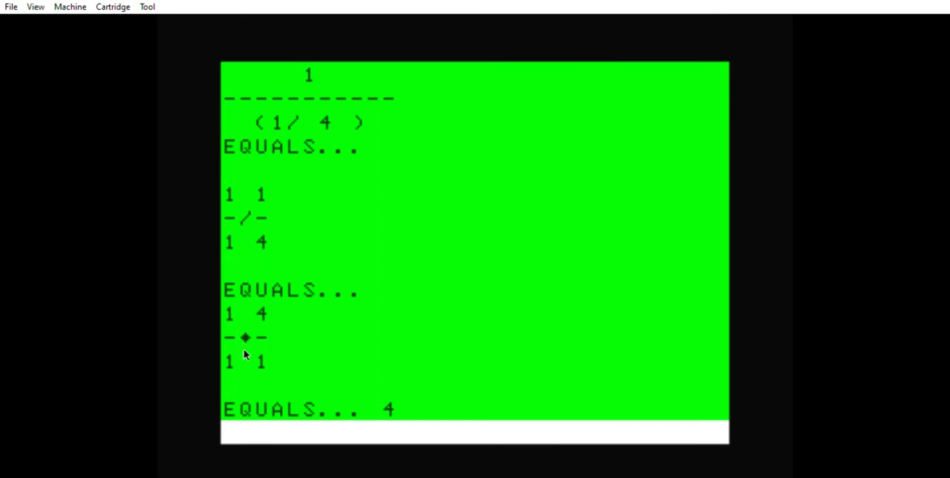
{"action": "mouse_move", "coordinate": [255, 291]}
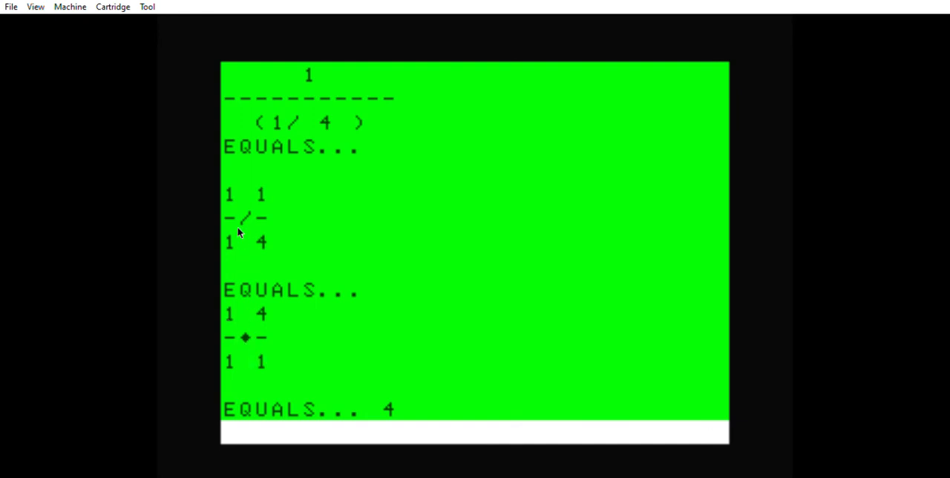
{"action": "mouse_move", "coordinate": [248, 337]}
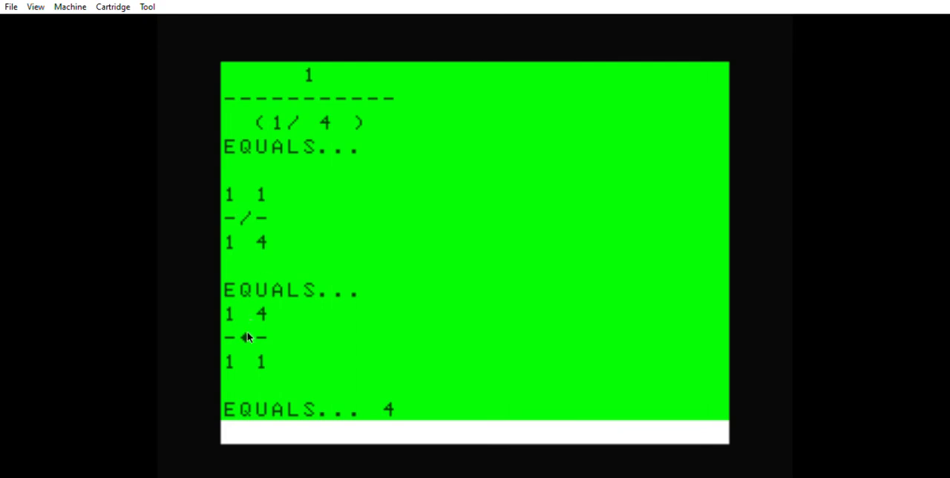
{"action": "mouse_move", "coordinate": [245, 339]}
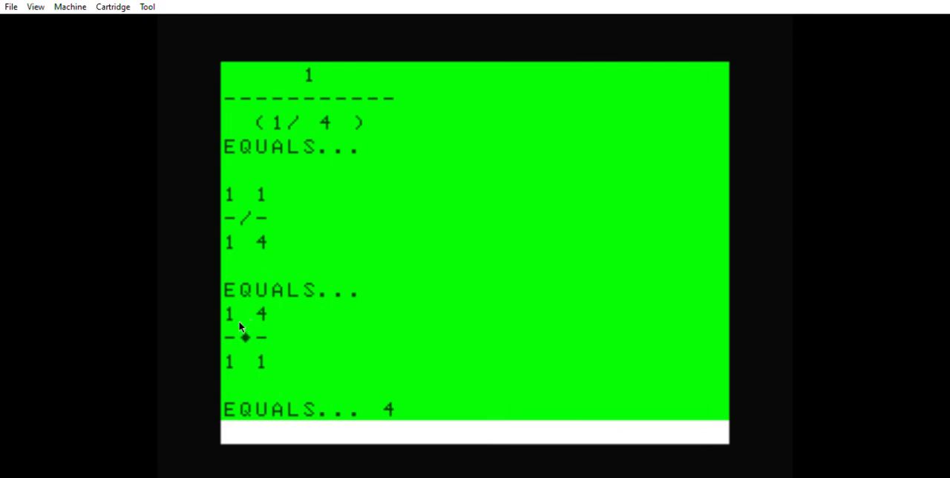
{"action": "mouse_move", "coordinate": [208, 319]}
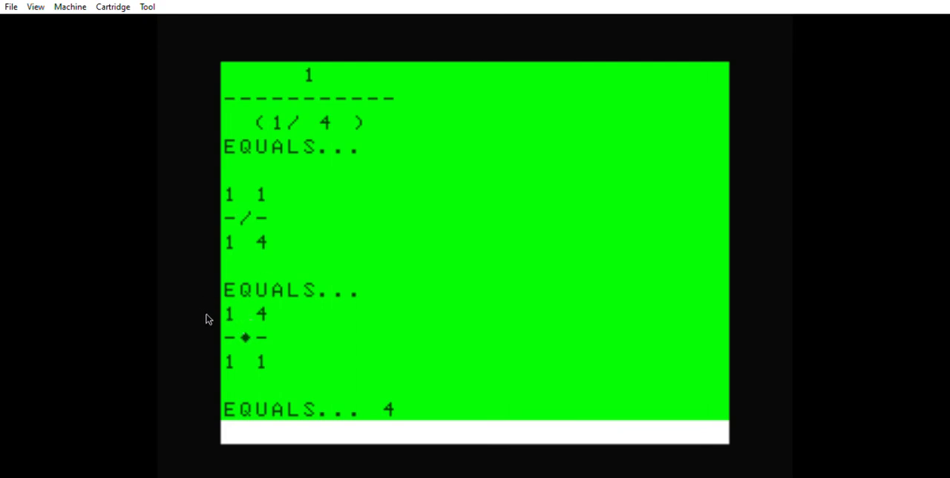
{"action": "mouse_move", "coordinate": [264, 335]}
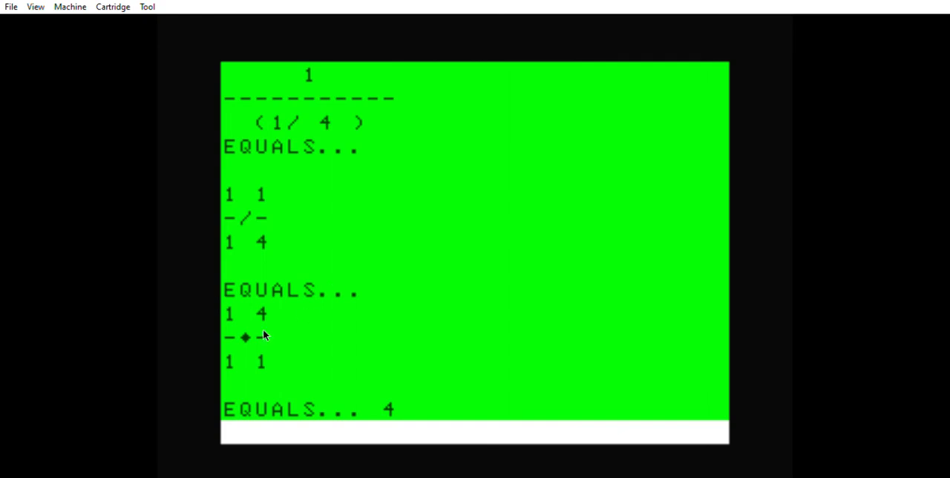
{"action": "mouse_move", "coordinate": [240, 313]}
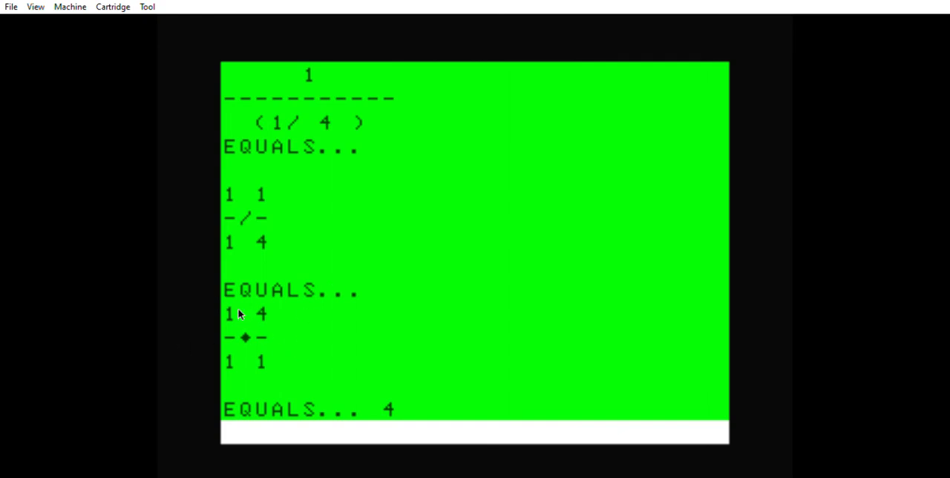
{"action": "mouse_move", "coordinate": [270, 356]}
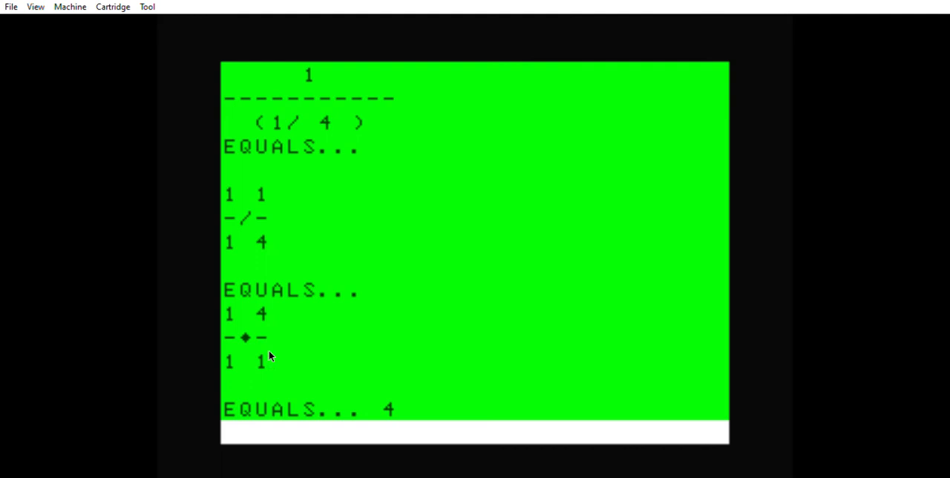
{"action": "mouse_move", "coordinate": [319, 319]}
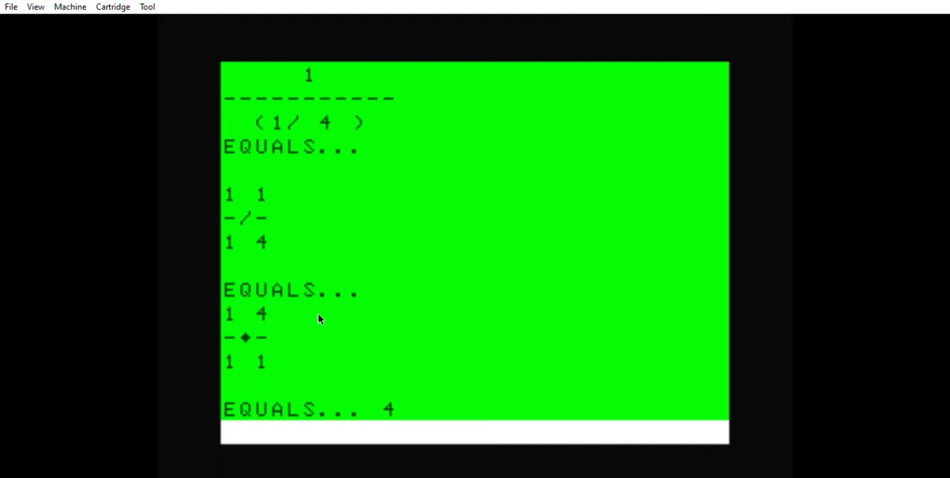
{"action": "mouse_move", "coordinate": [274, 297]}
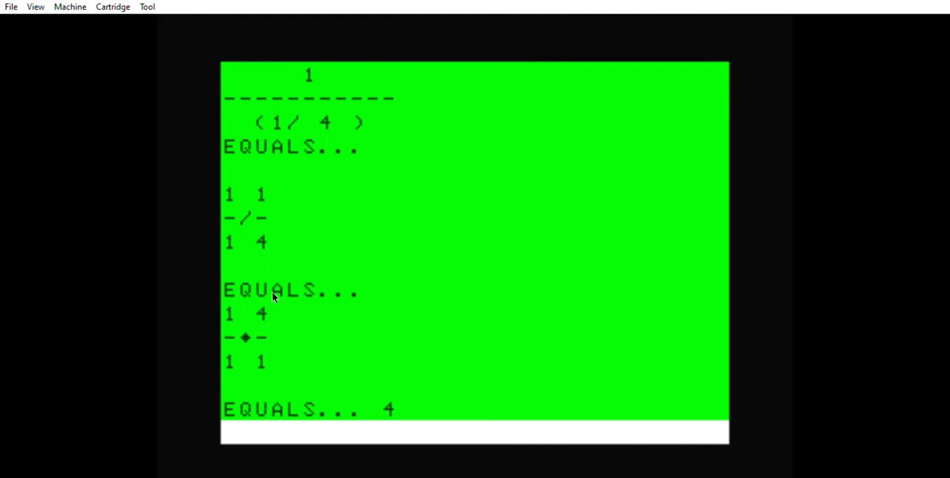
{"action": "mouse_move", "coordinate": [275, 321]}
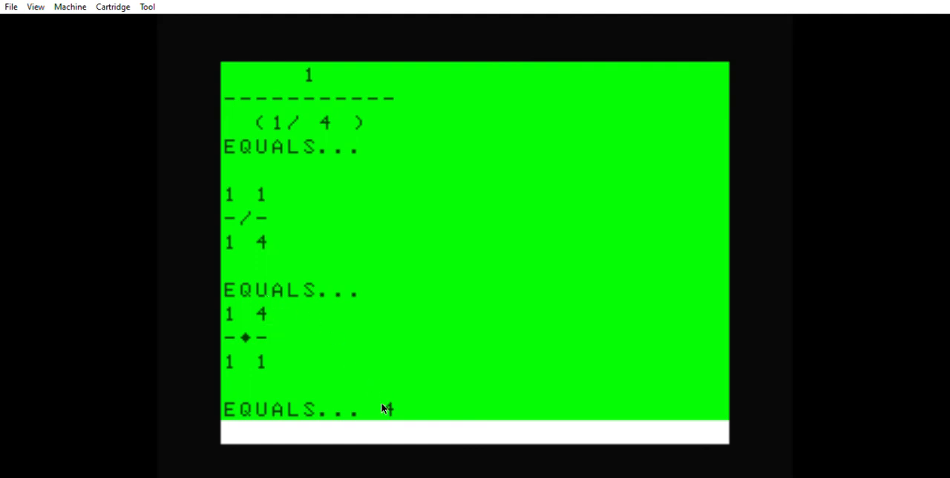
{"action": "mouse_move", "coordinate": [156, 371]}
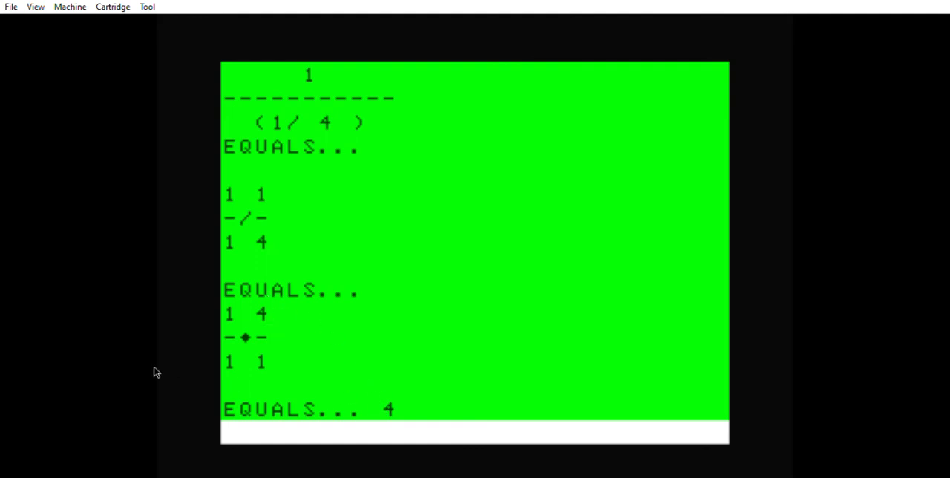
{"action": "mouse_move", "coordinate": [145, 363]}
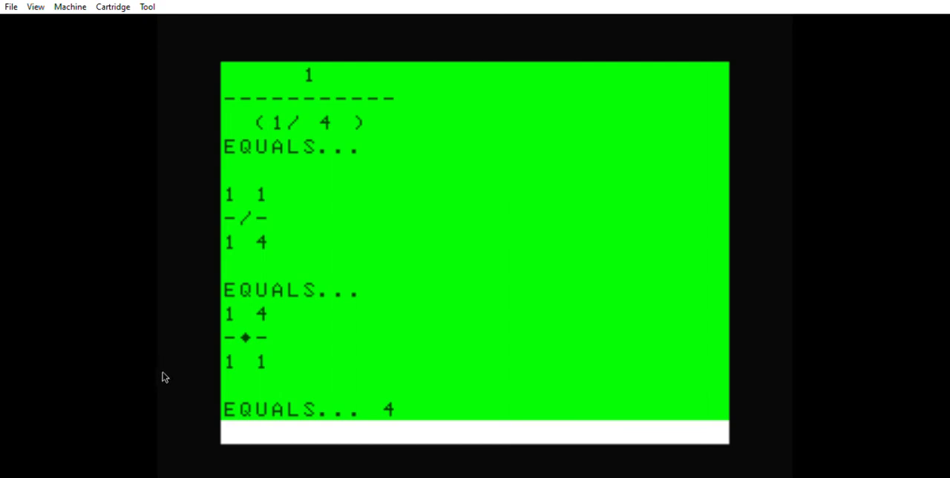
{"action": "mouse_move", "coordinate": [311, 395]}
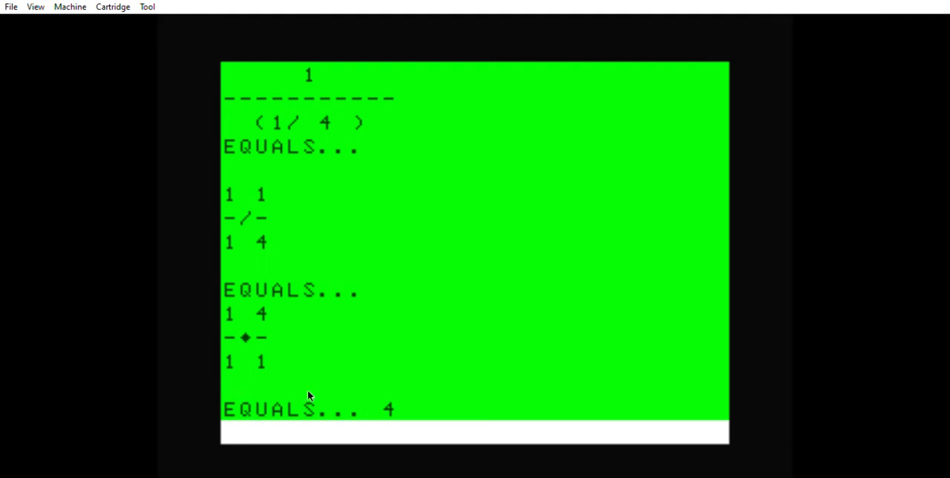
{"action": "mouse_move", "coordinate": [134, 373]}
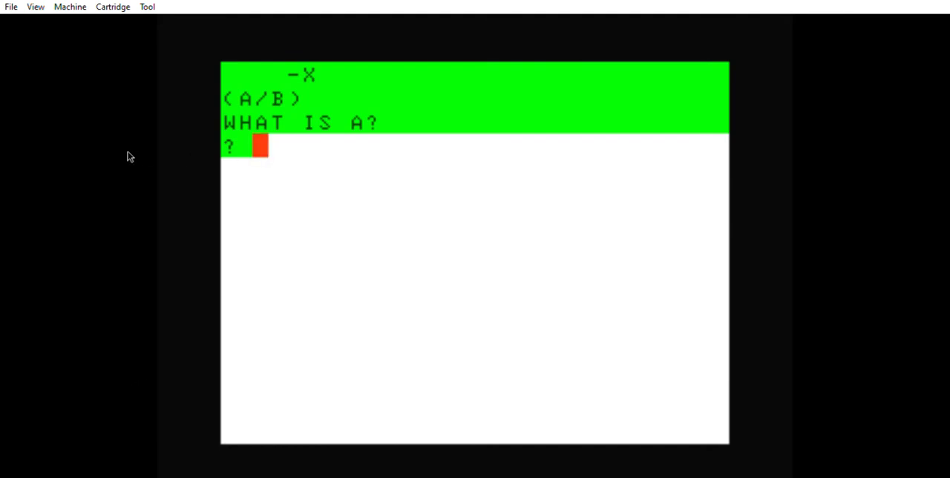
Step: Rerun with A as 1, B as 2 and X as 2, again giving EQUALS... 4
{"action": "type", "text": "1"}
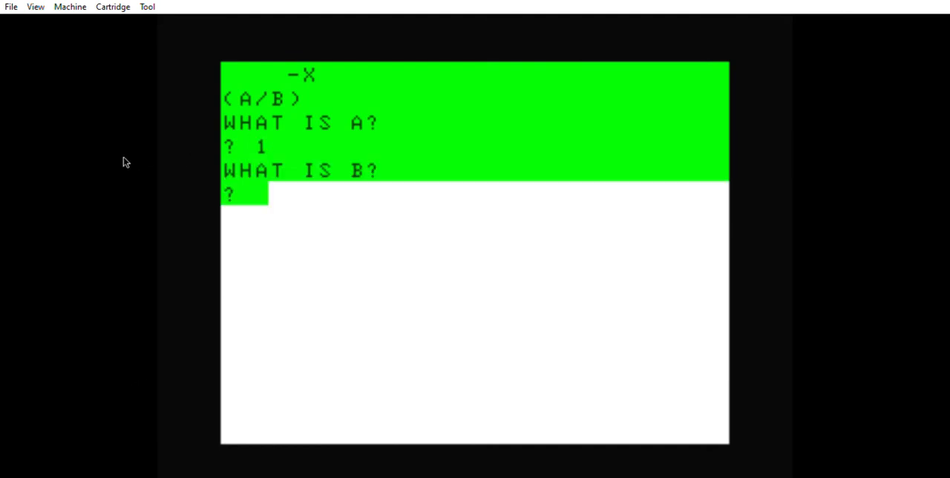
{"action": "type", "text": "2"}
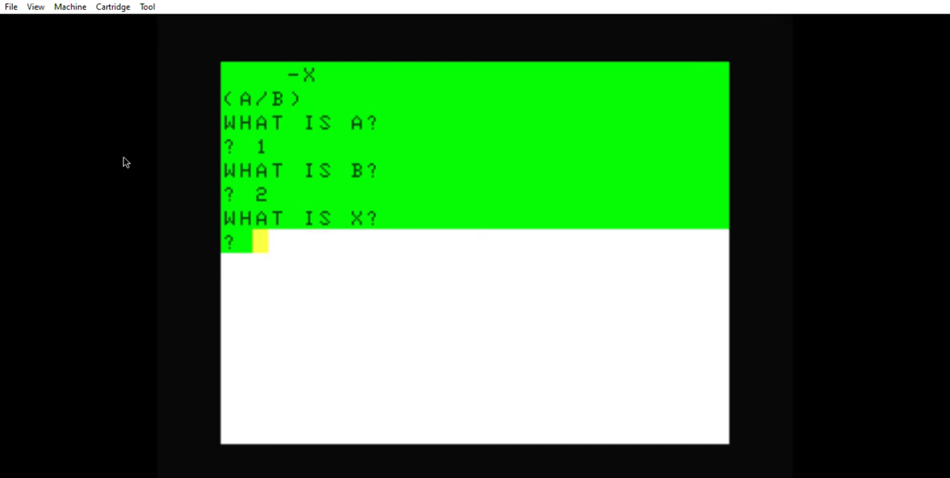
{"action": "type", "text": "2"}
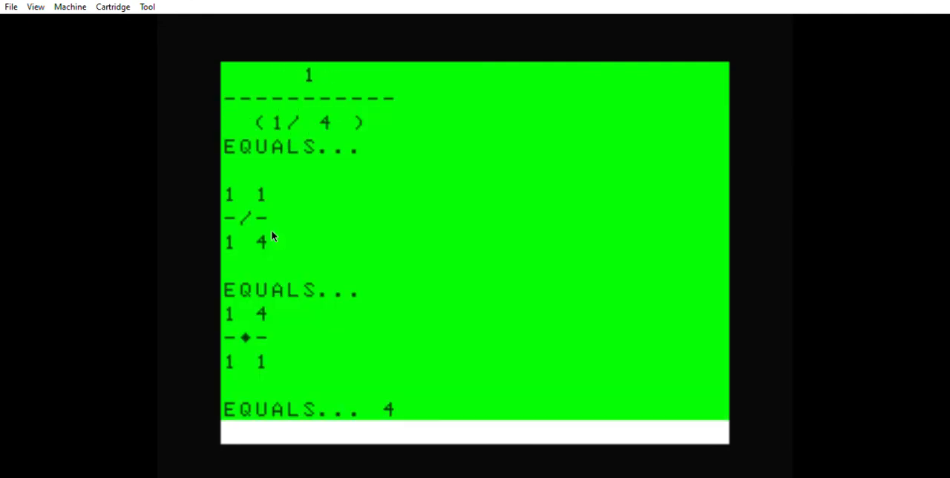
{"action": "mouse_move", "coordinate": [394, 407]}
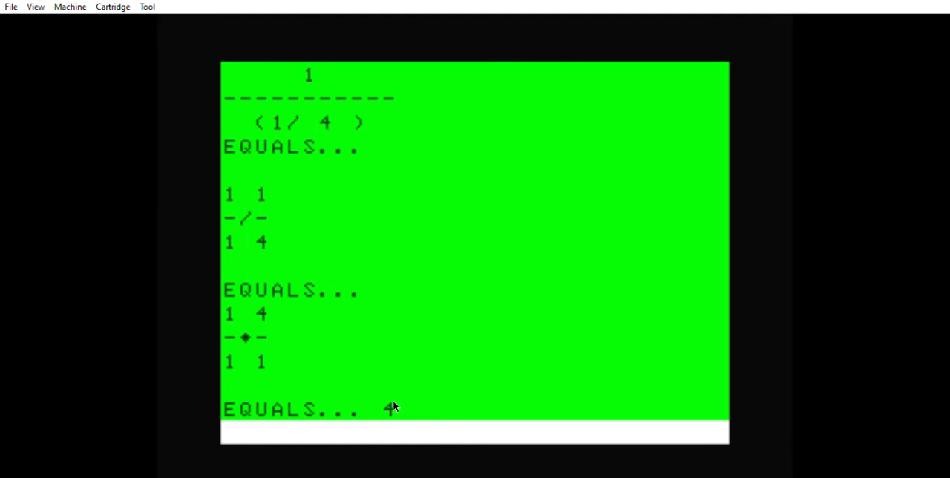
{"action": "mouse_move", "coordinate": [178, 347]}
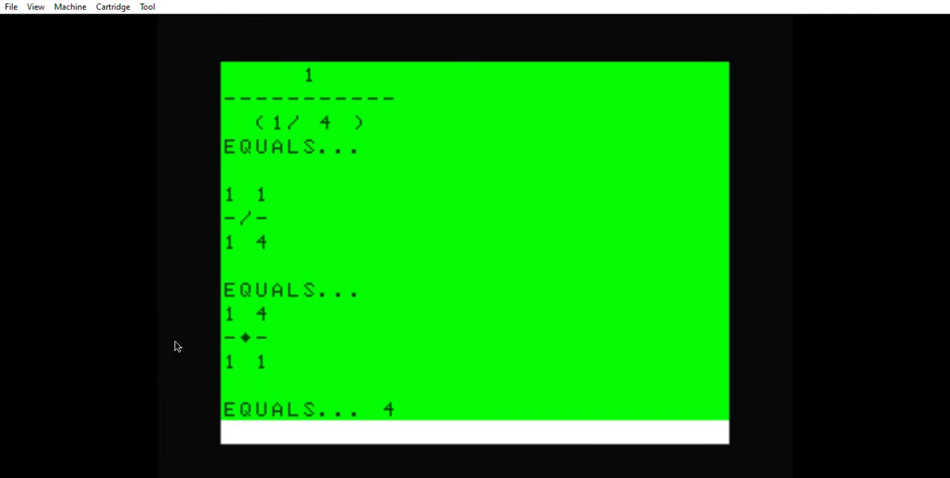
{"action": "mouse_move", "coordinate": [158, 315]}
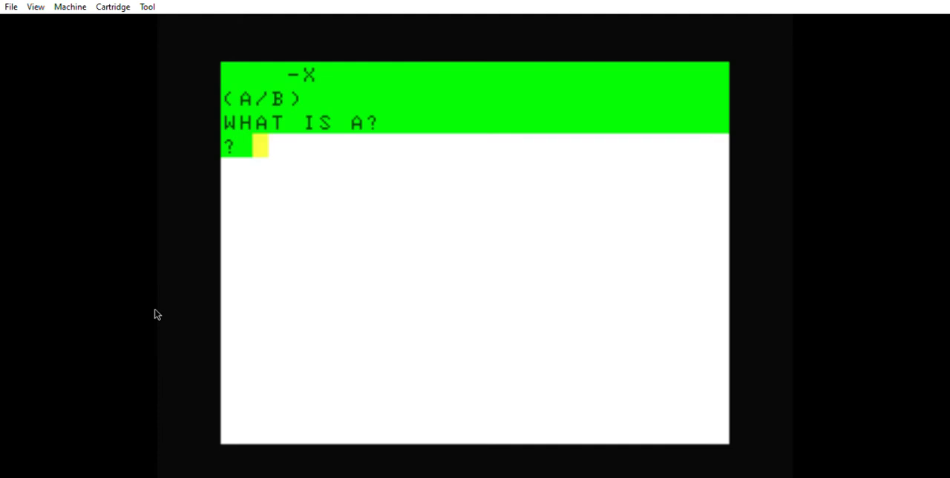
{"action": "mouse_move", "coordinate": [101, 215]}
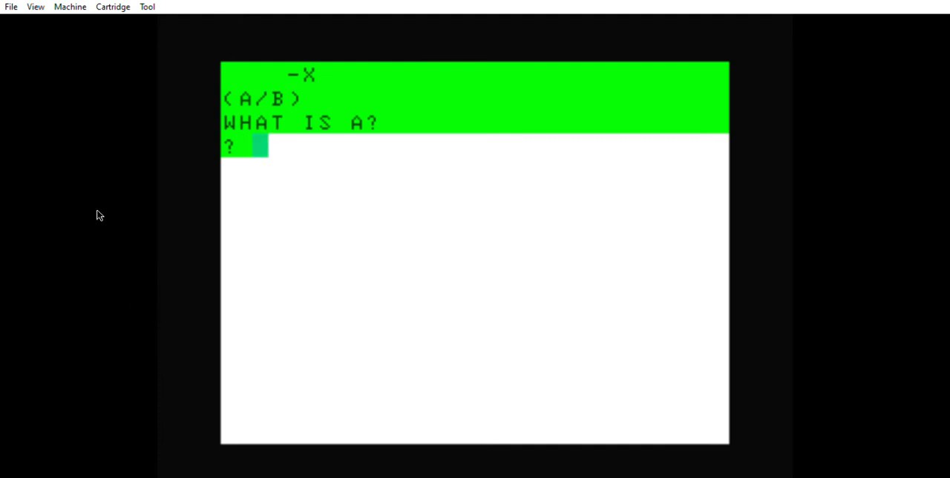
Step: Run with A as 1, B as 4 and X as 2, printing 1 over (1/16) EQUALS... 16
{"action": "type", "text": "1"}
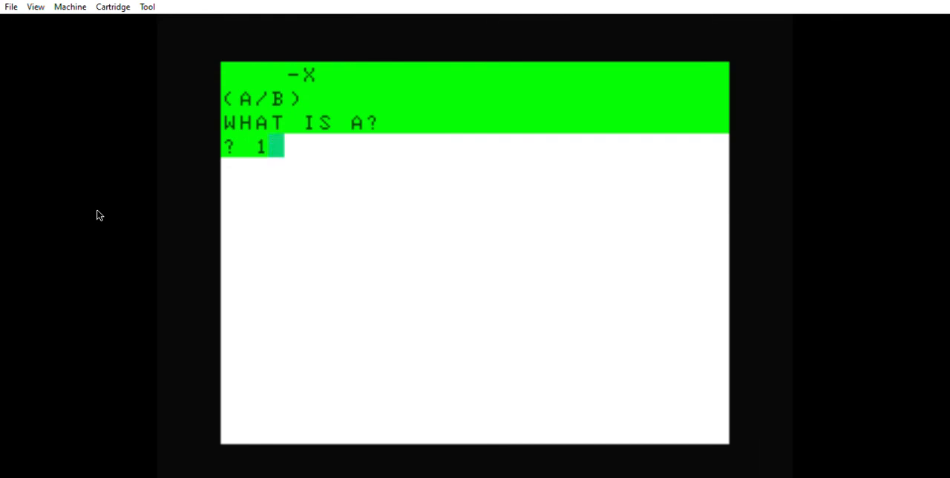
{"action": "key", "text": "Return"}
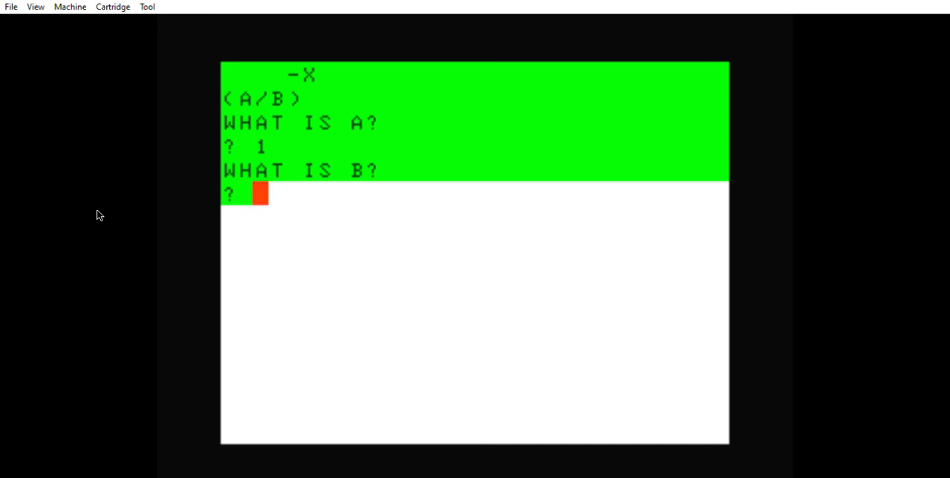
{"action": "type", "text": "4"}
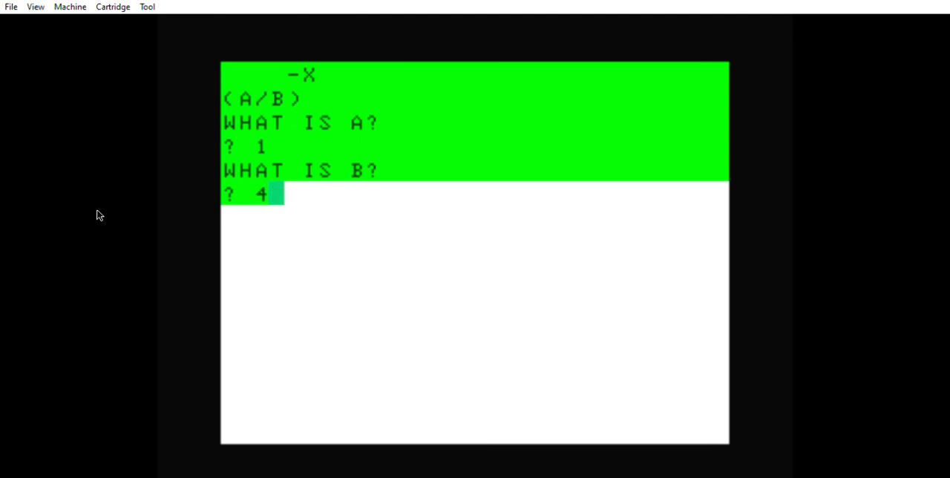
{"action": "key", "text": "Return"}
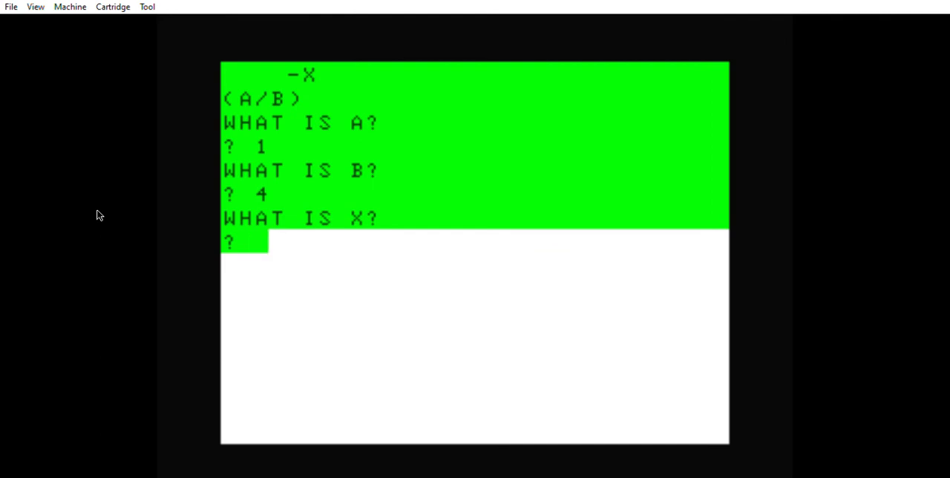
{"action": "type", "text": "2"}
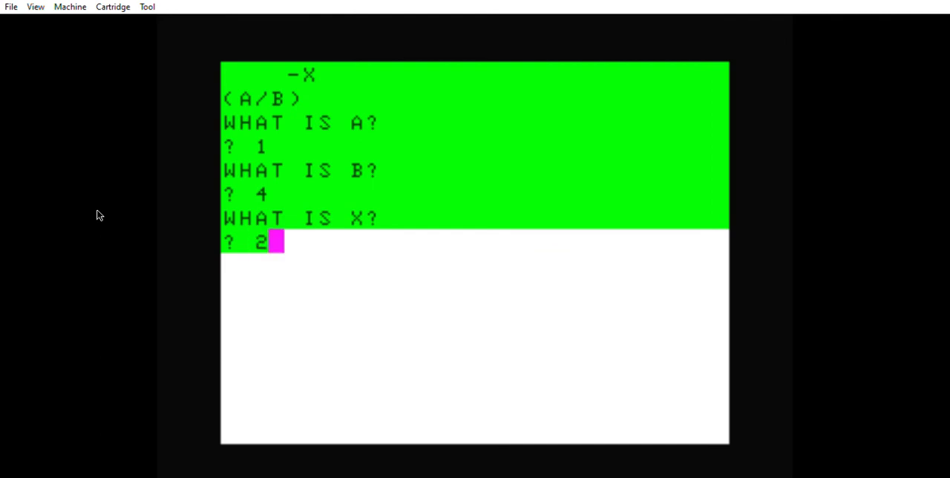
{"action": "key", "text": "Return"}
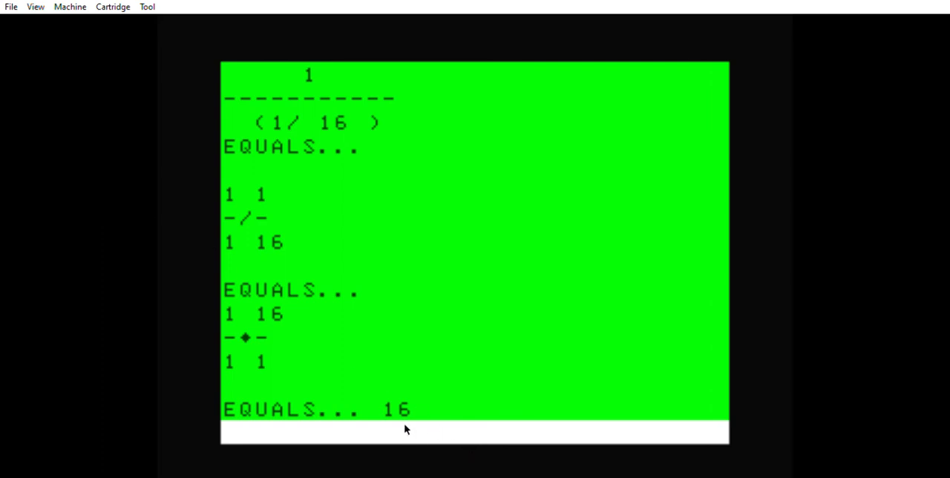
{"action": "mouse_move", "coordinate": [321, 206]}
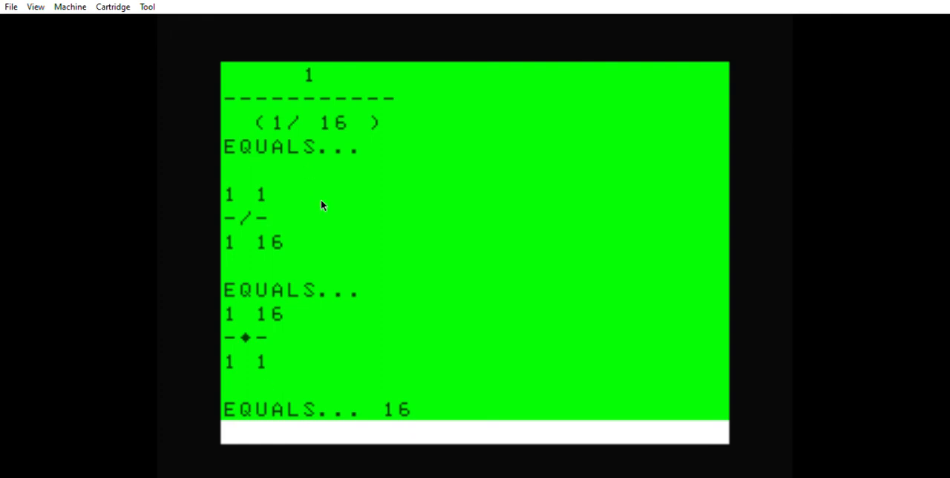
{"action": "mouse_move", "coordinate": [339, 131]}
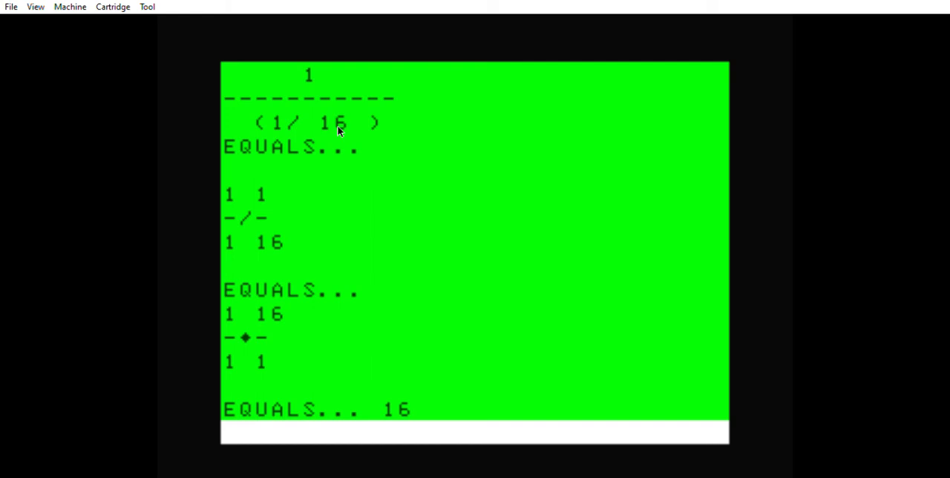
{"action": "mouse_move", "coordinate": [260, 249]}
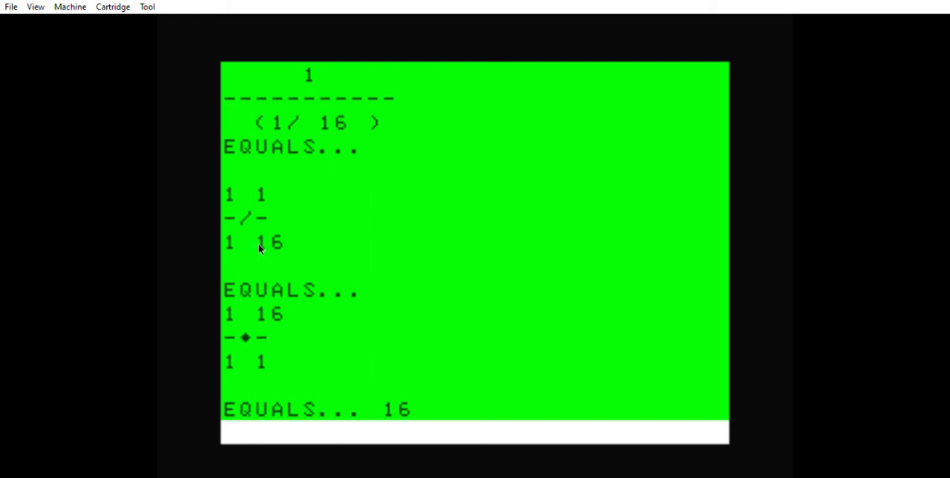
{"action": "mouse_move", "coordinate": [310, 88]}
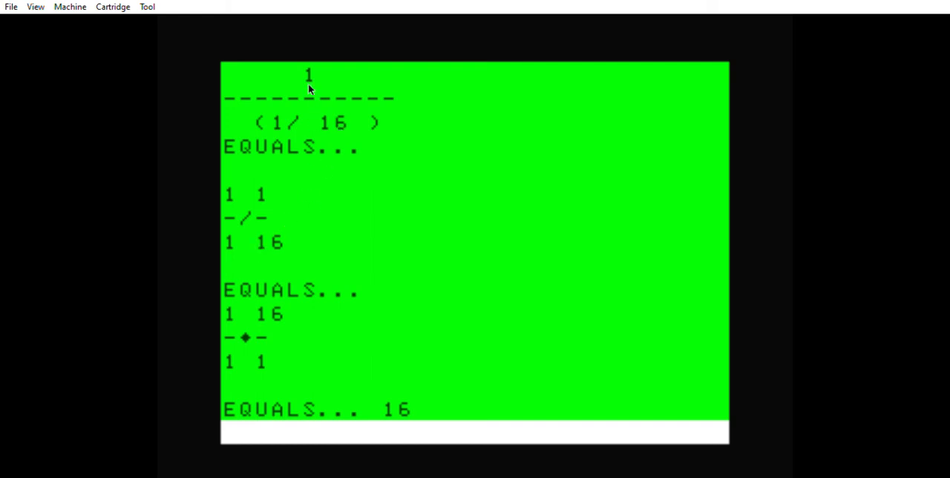
{"action": "mouse_move", "coordinate": [303, 139]}
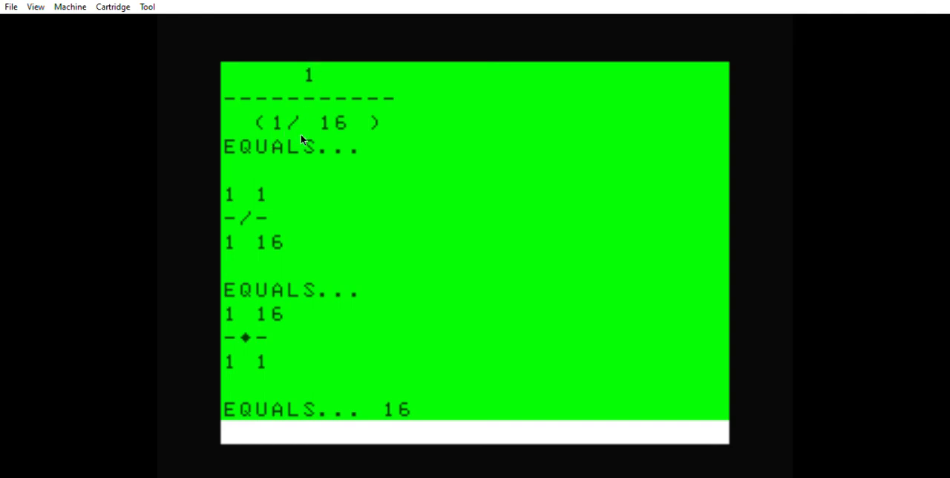
{"action": "mouse_move", "coordinate": [312, 44]}
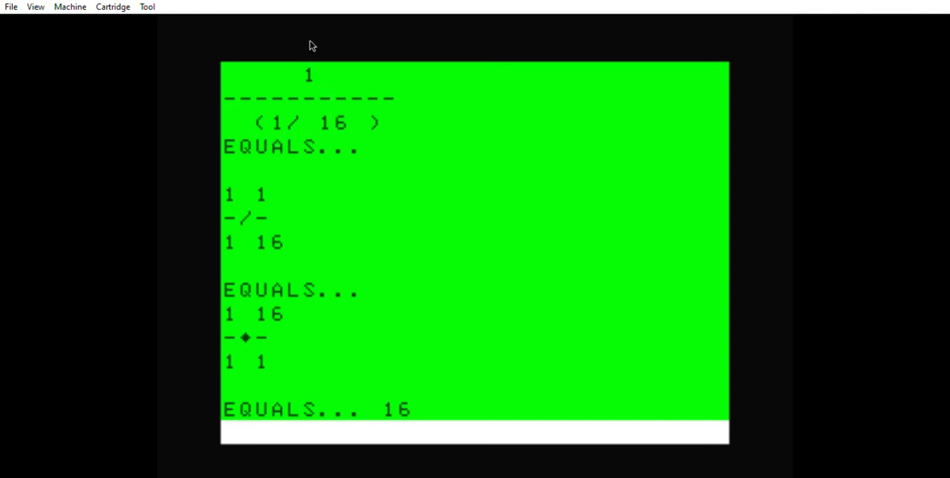
{"action": "mouse_move", "coordinate": [297, 66]}
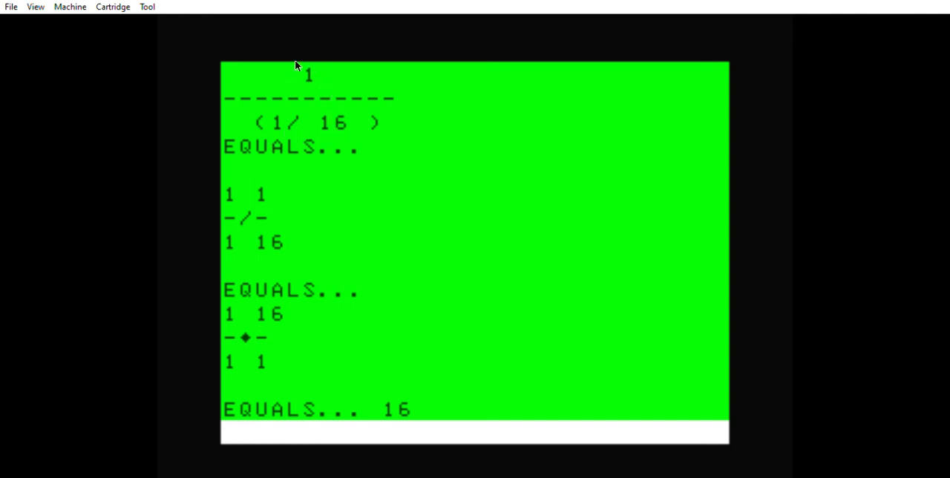
{"action": "mouse_move", "coordinate": [319, 166]}
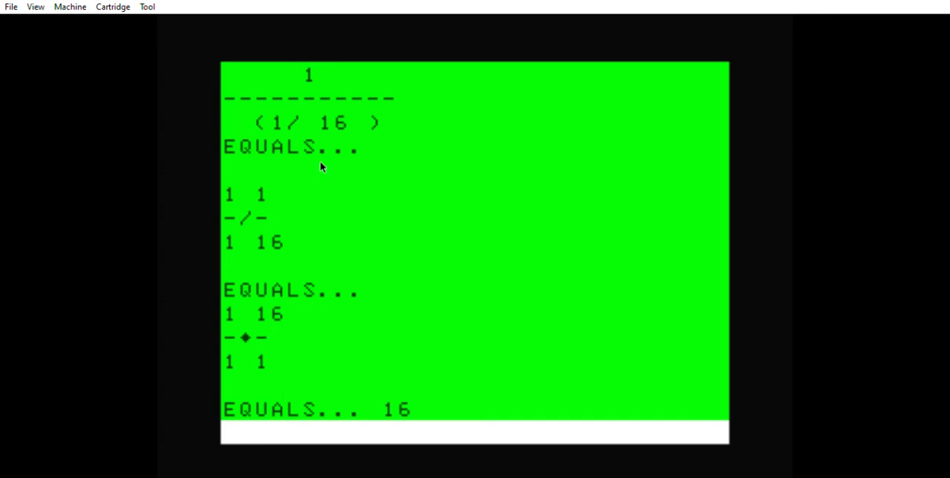
{"action": "mouse_move", "coordinate": [309, 71]}
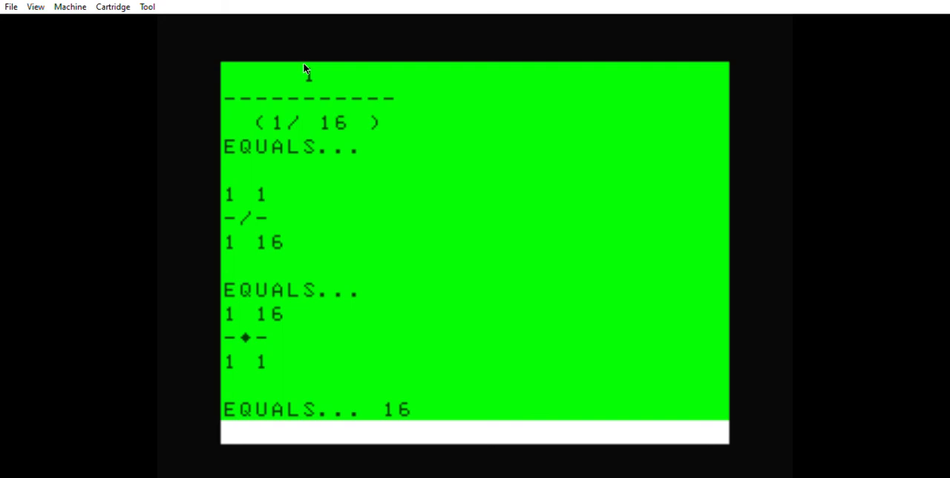
{"action": "mouse_move", "coordinate": [315, 116]}
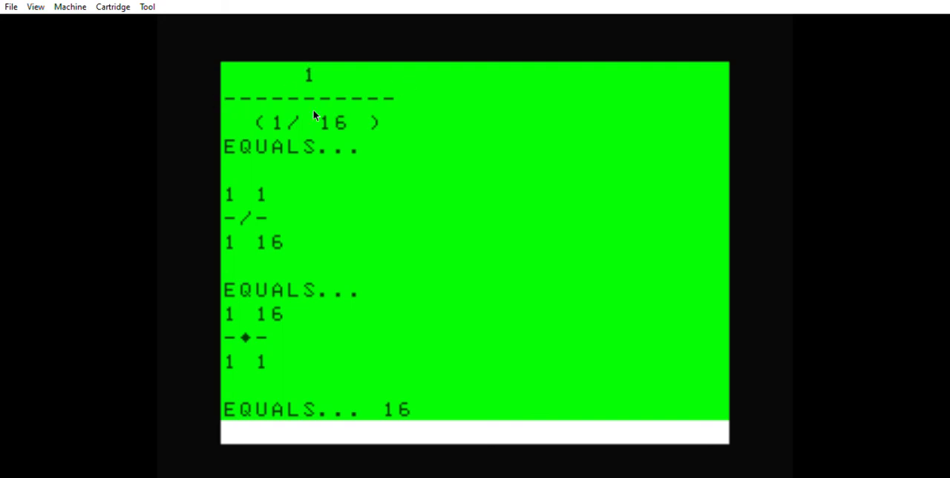
{"action": "mouse_move", "coordinate": [363, 134]}
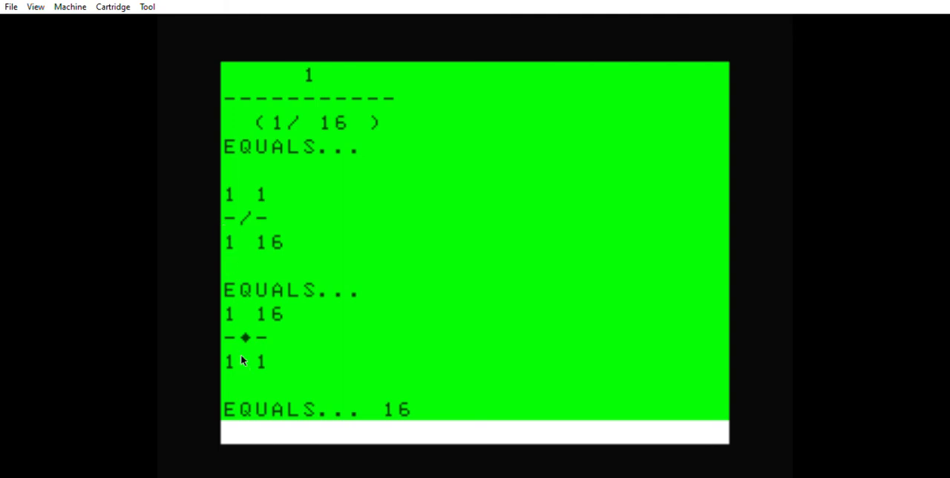
{"action": "mouse_move", "coordinate": [255, 312]}
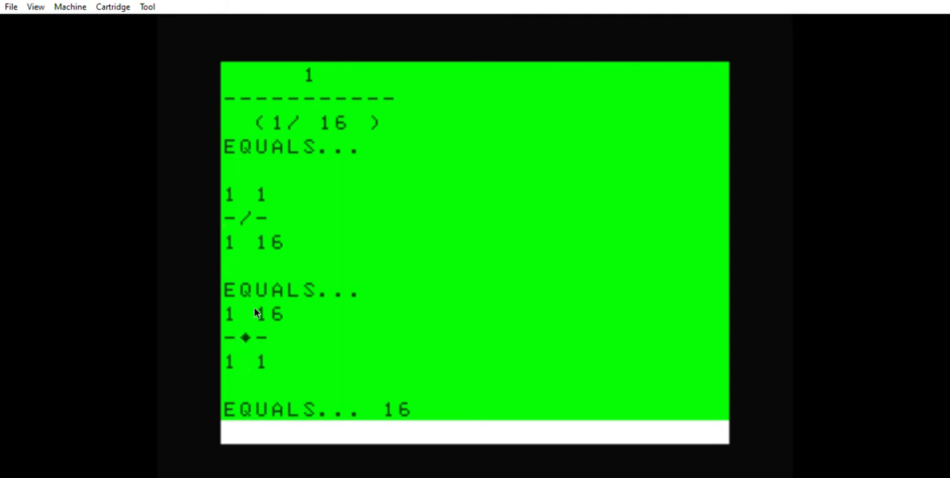
{"action": "mouse_move", "coordinate": [65, 355]}
{"action": "type", "text": "1"}
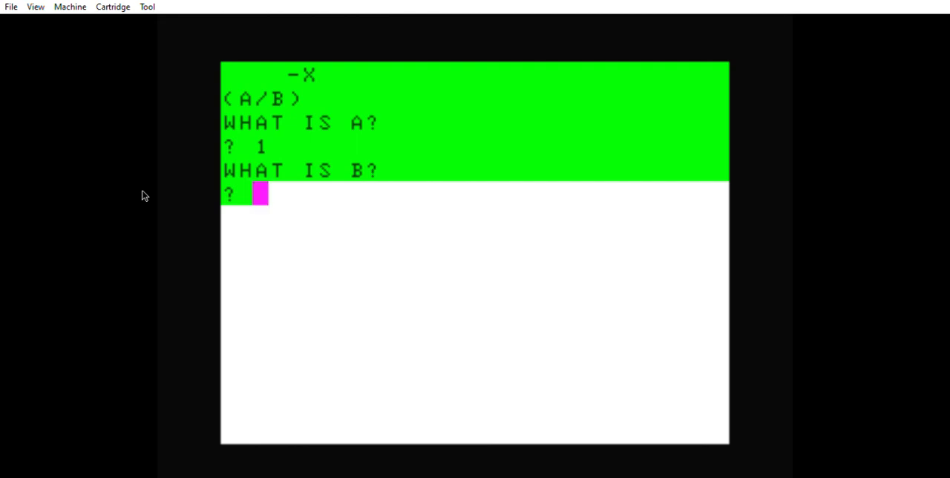
Step: Answer B as 8 and X as 2 so the run prints 1 over (1/64) EQUALS... 64
{"action": "type", "text": "8"}
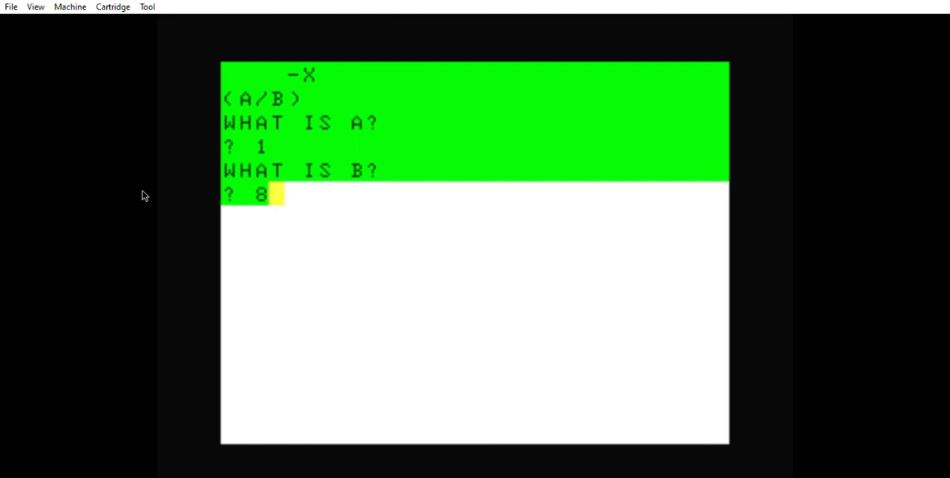
{"action": "key", "text": "Return"}
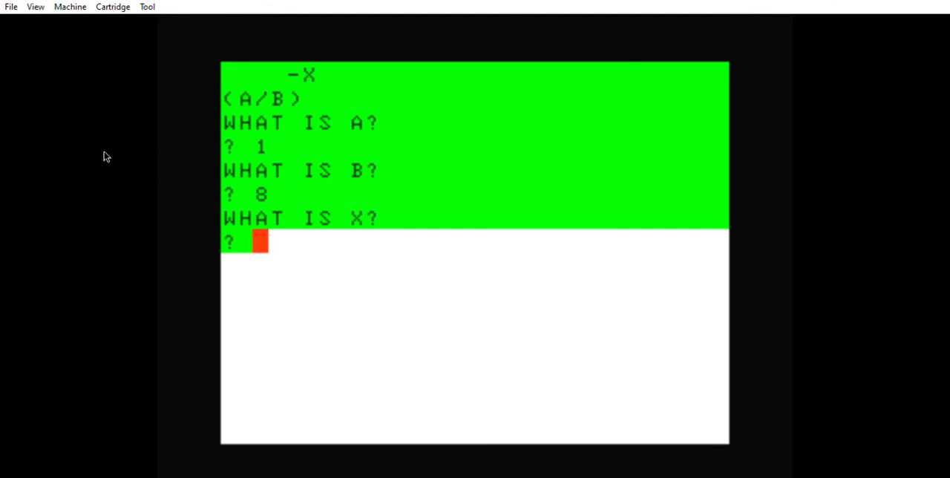
{"action": "type", "text": "2"}
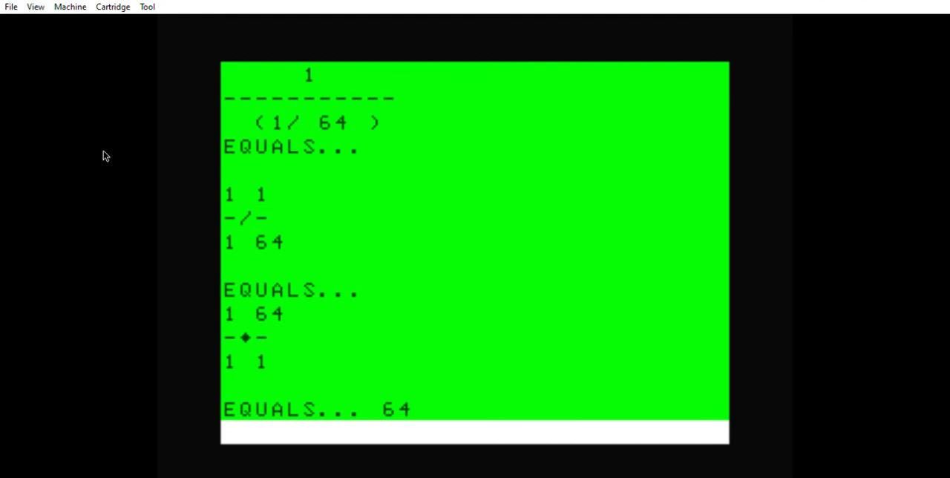
{"action": "mouse_move", "coordinate": [392, 415]}
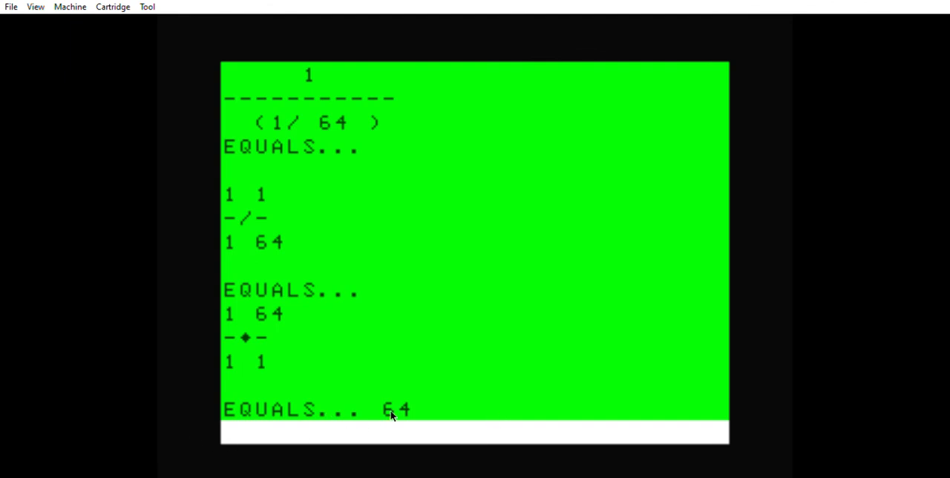
{"action": "mouse_move", "coordinate": [464, 196]}
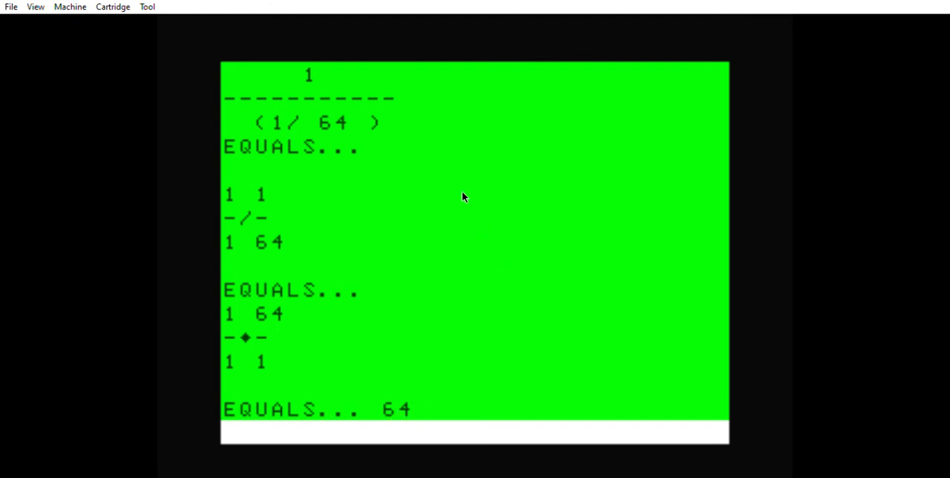
{"action": "mouse_move", "coordinate": [434, 270]}
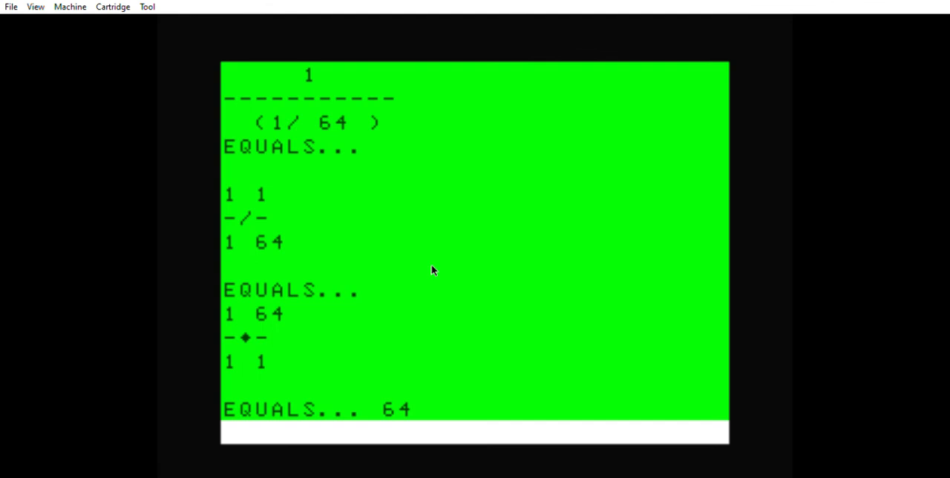
{"action": "mouse_move", "coordinate": [429, 191]}
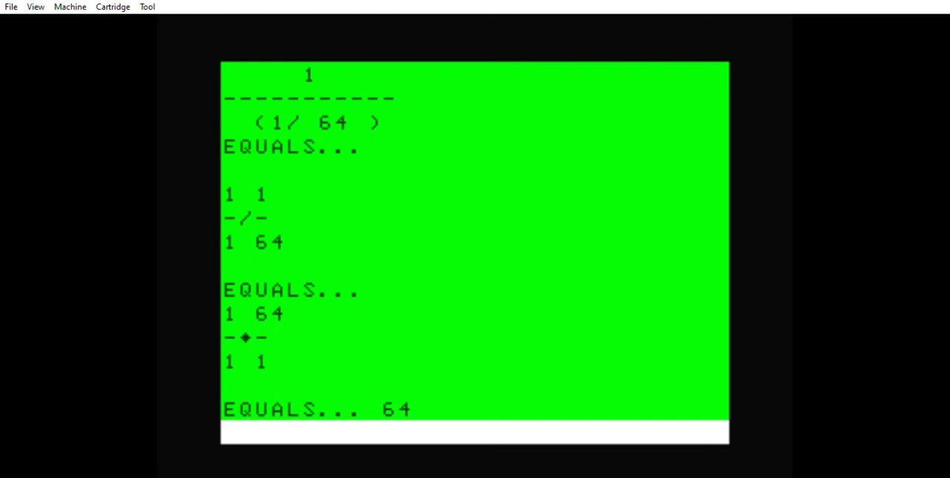
{"action": "mouse_move", "coordinate": [468, 241]}
{"action": "type", "text": "?(1/8)↑2"}
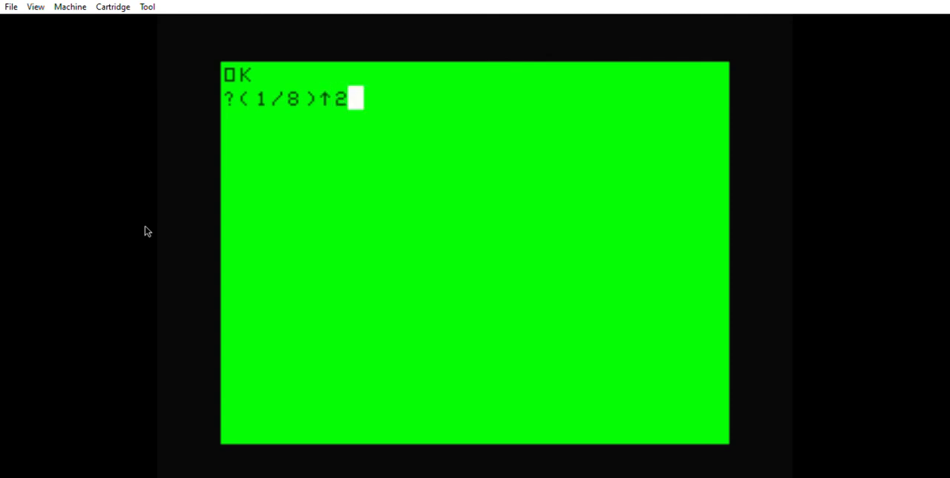
Step: Print (1/8)↑2 giving .015625, then (1/8)↑(-2) giving 64 in direct mode
{"action": "key", "text": "Return"}
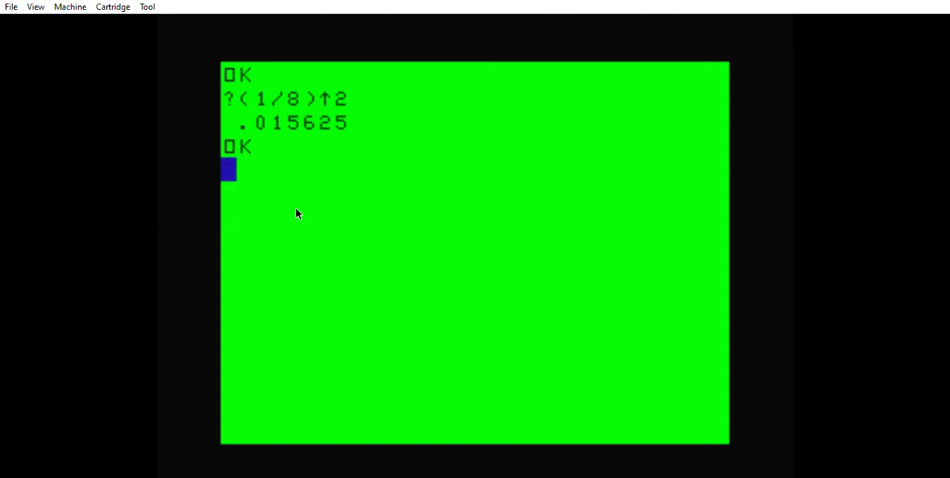
{"action": "type", "text": "?"}
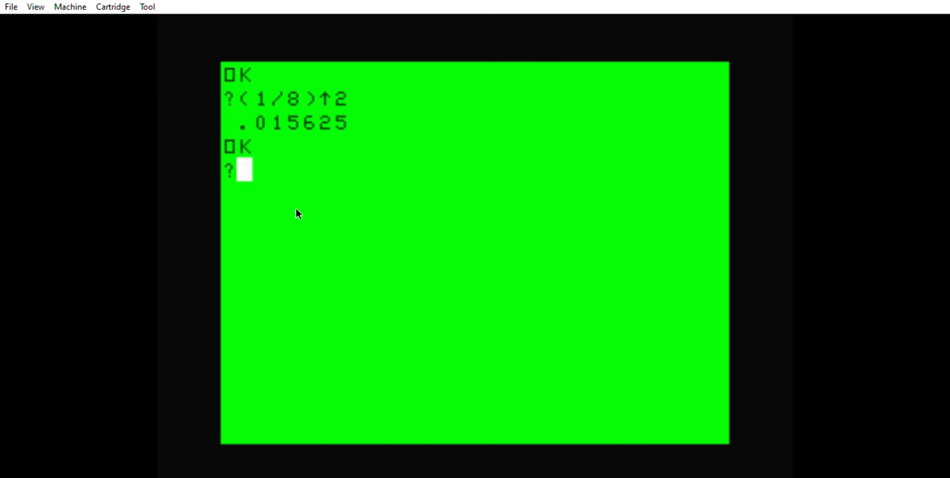
{"action": "type", "text": "(1/"}
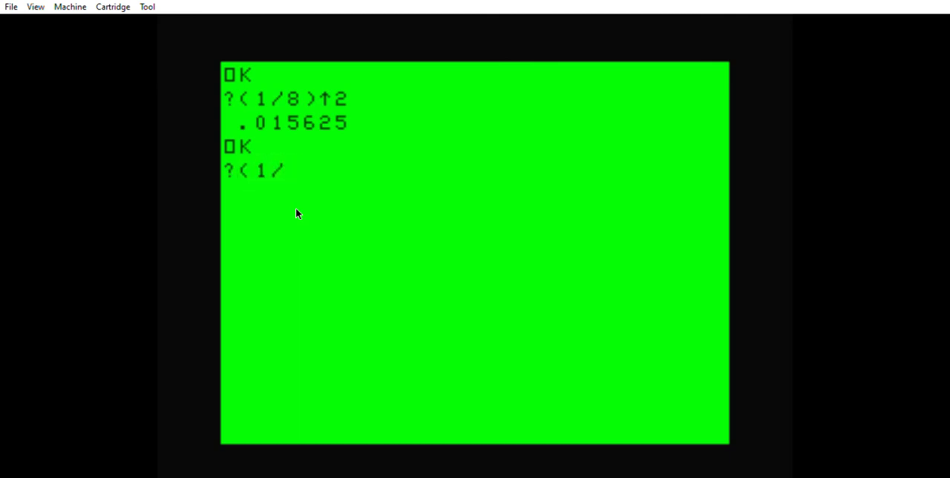
{"action": "type", "text": "8)↑"}
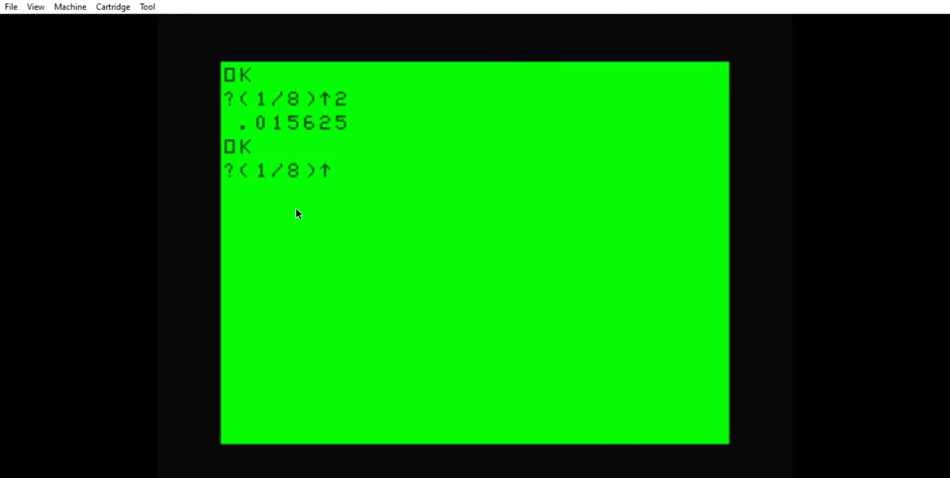
{"action": "type", "text": ")"}
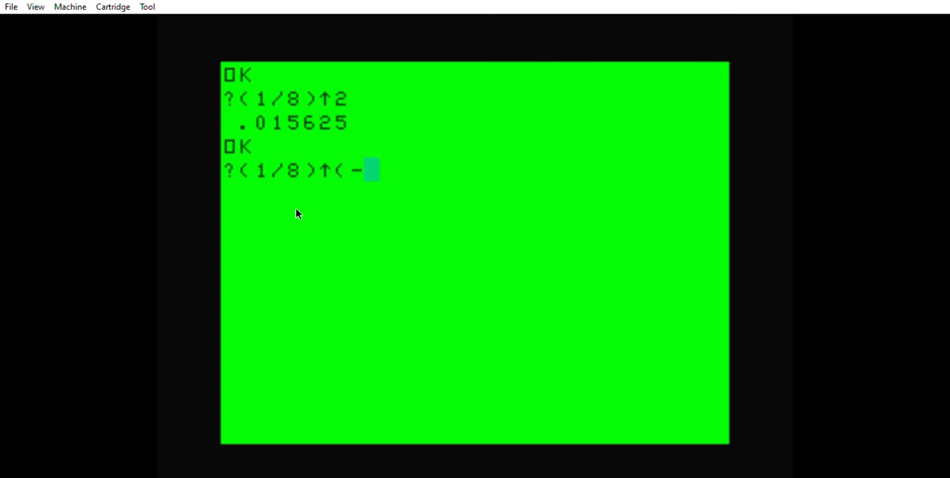
{"action": "type", "text": "2)"}
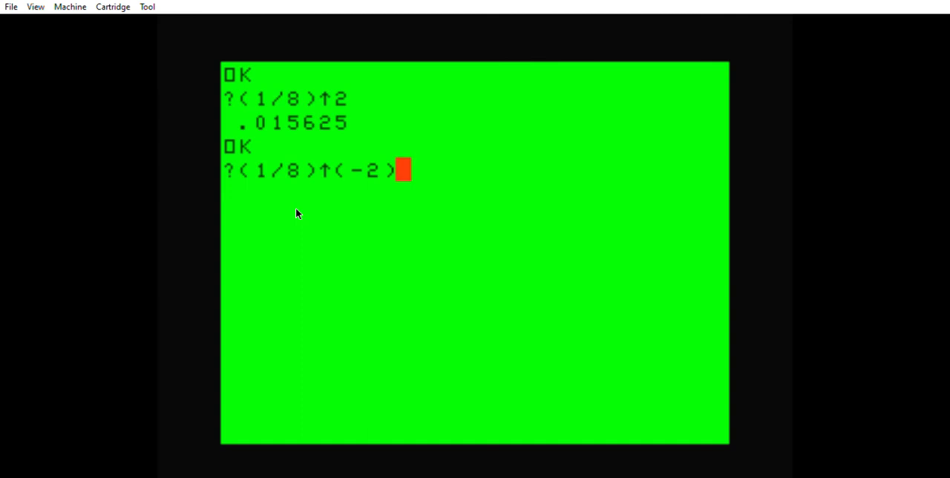
{"action": "key", "text": "Return"}
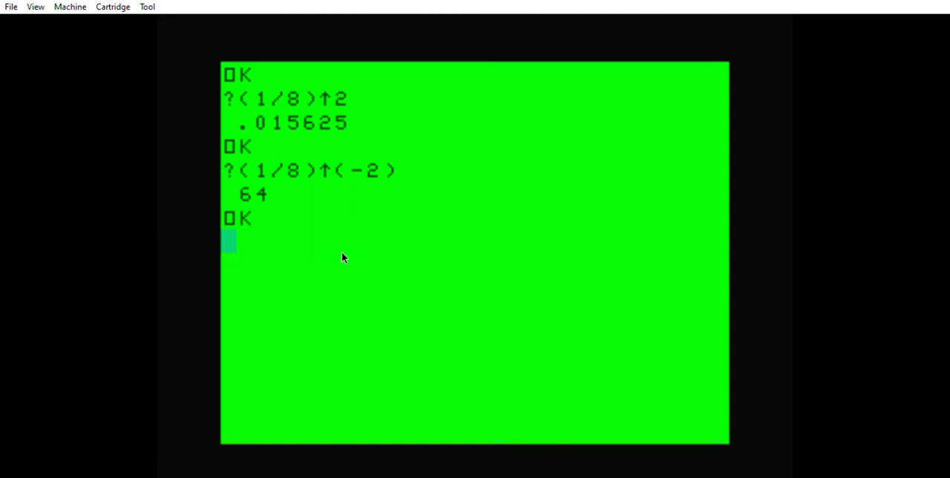
{"action": "mouse_move", "coordinate": [336, 202]}
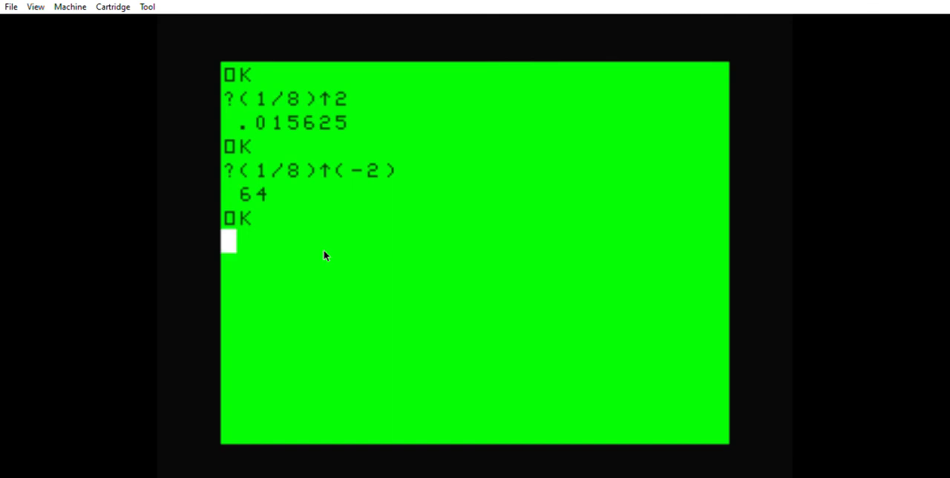
{"action": "mouse_move", "coordinate": [148, 291]}
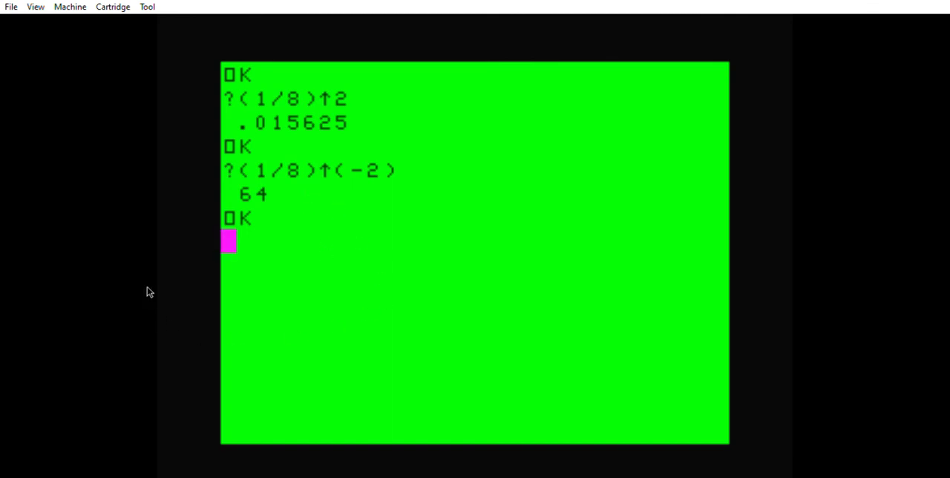